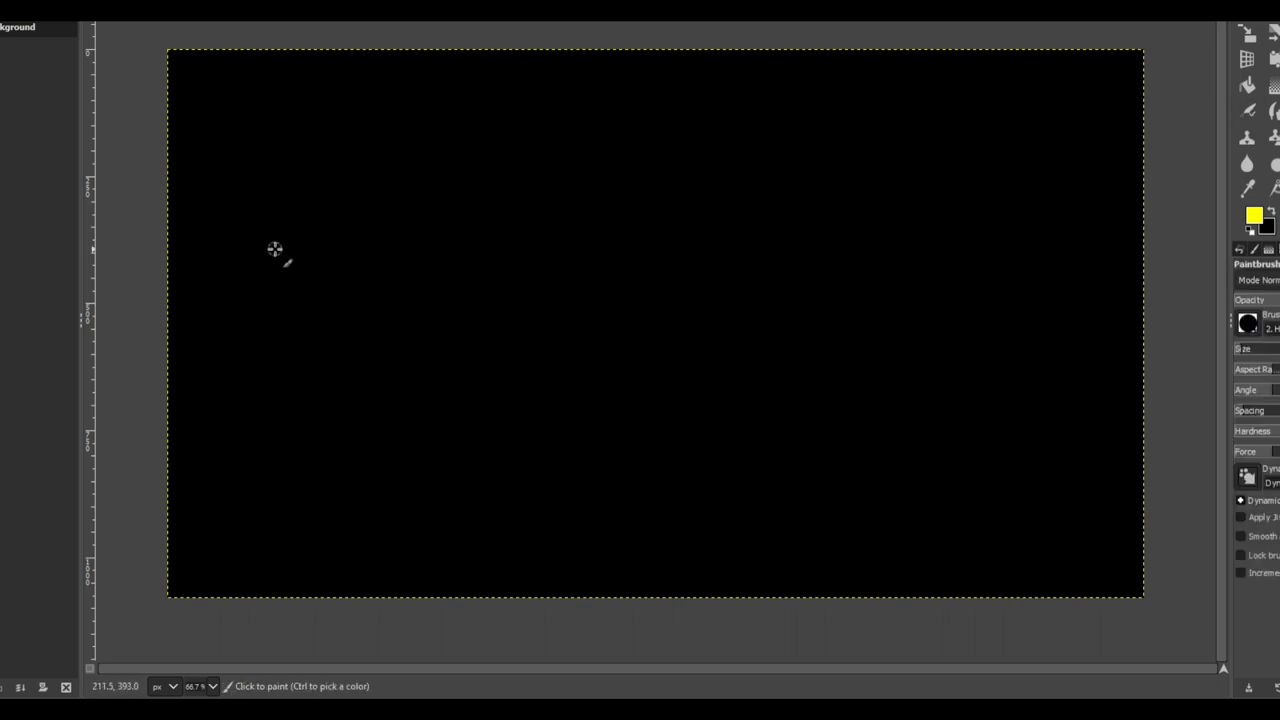
mouse_move(296, 156)
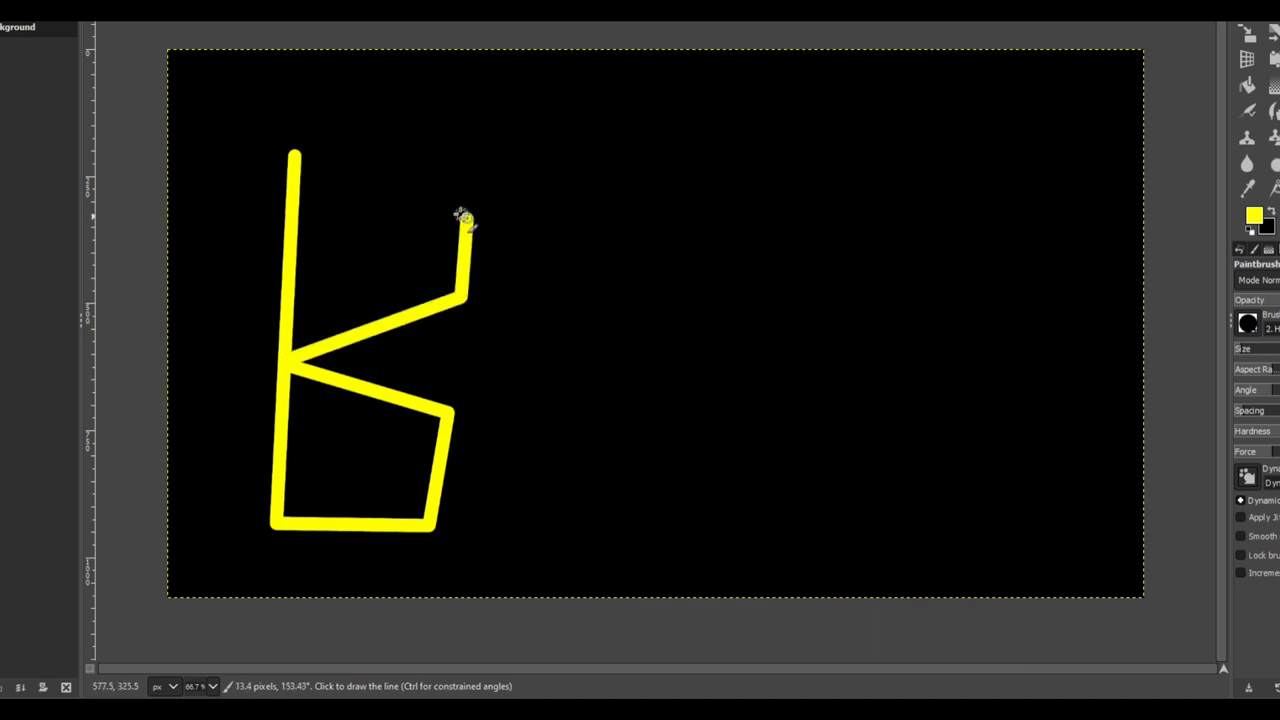
Step: Paint the yellow outlined B with straight brush strokes and start the next letter's tall stroke
click(460, 216)
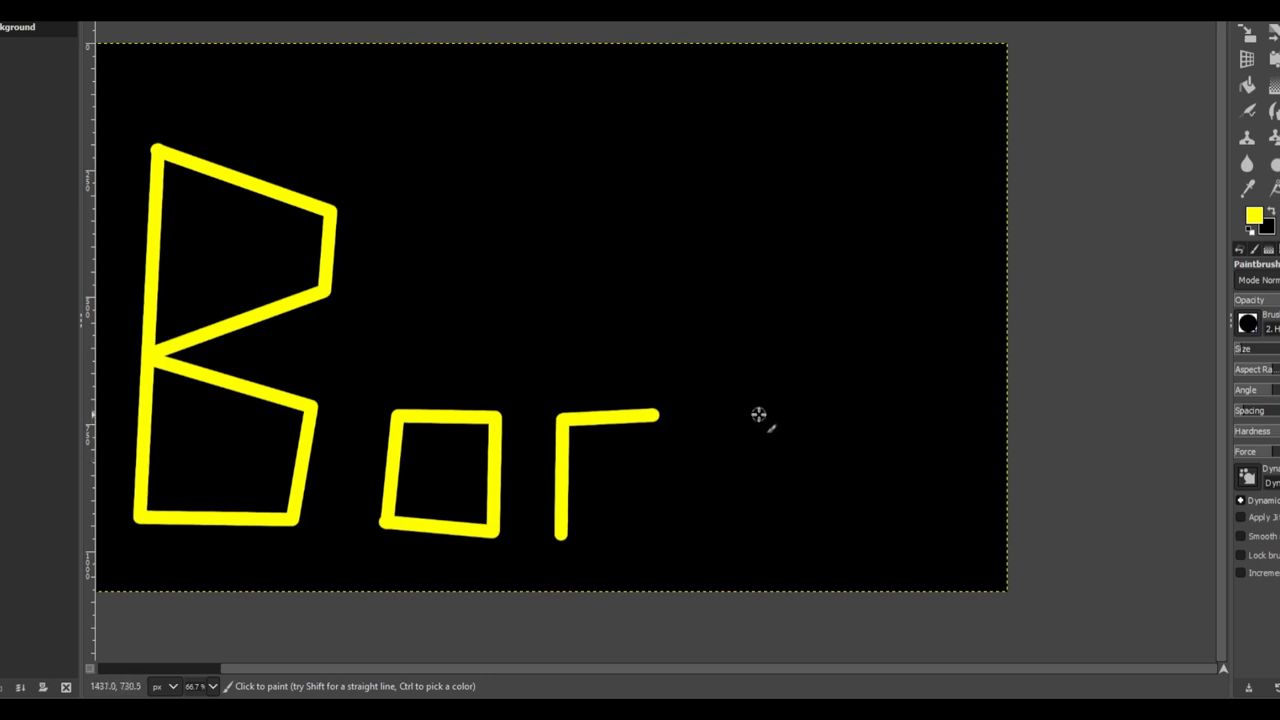
drag(760, 412, 716, 530)
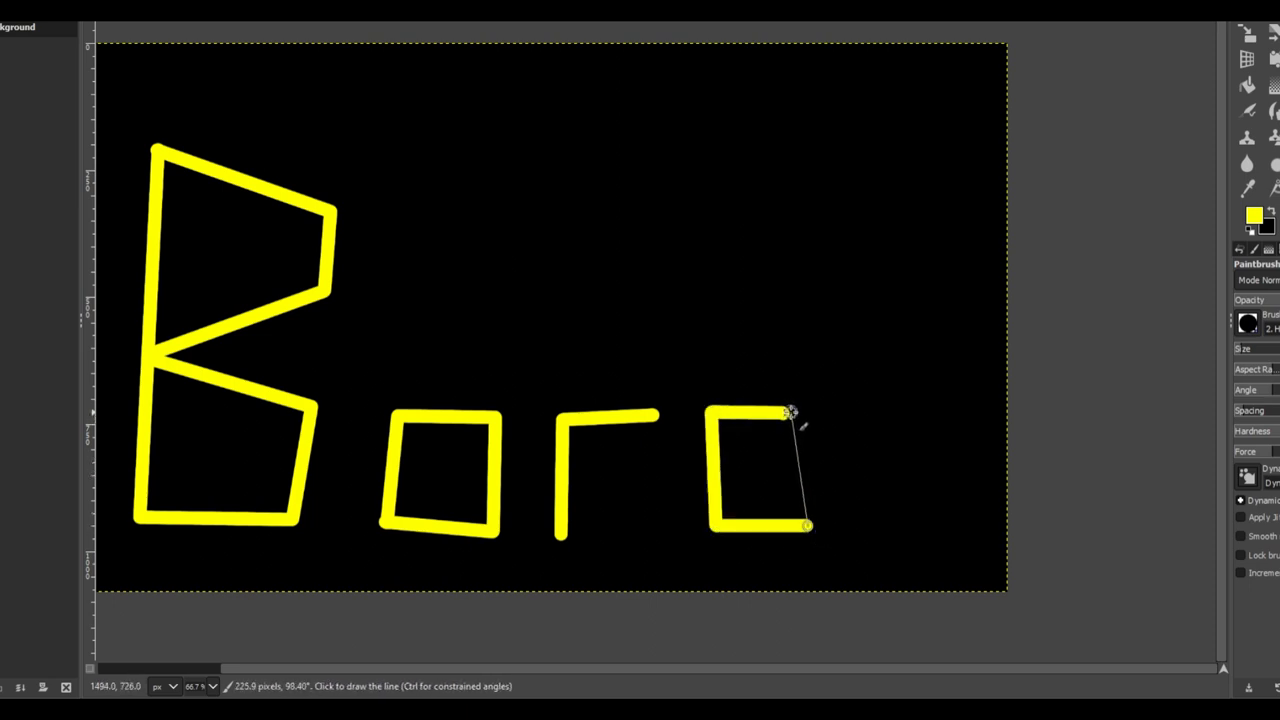
click(776, 130)
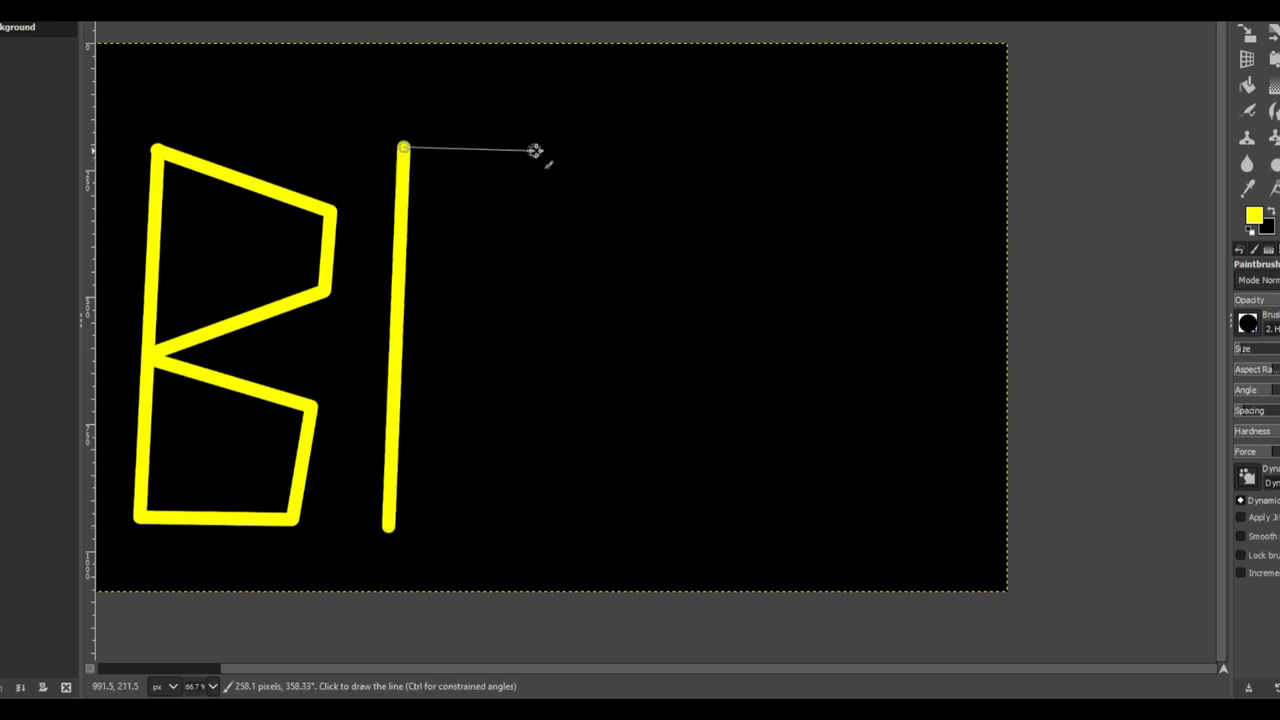
Step: Draw the yellow outlines of O, R and D so the canvas reads BORD
click(548, 530)
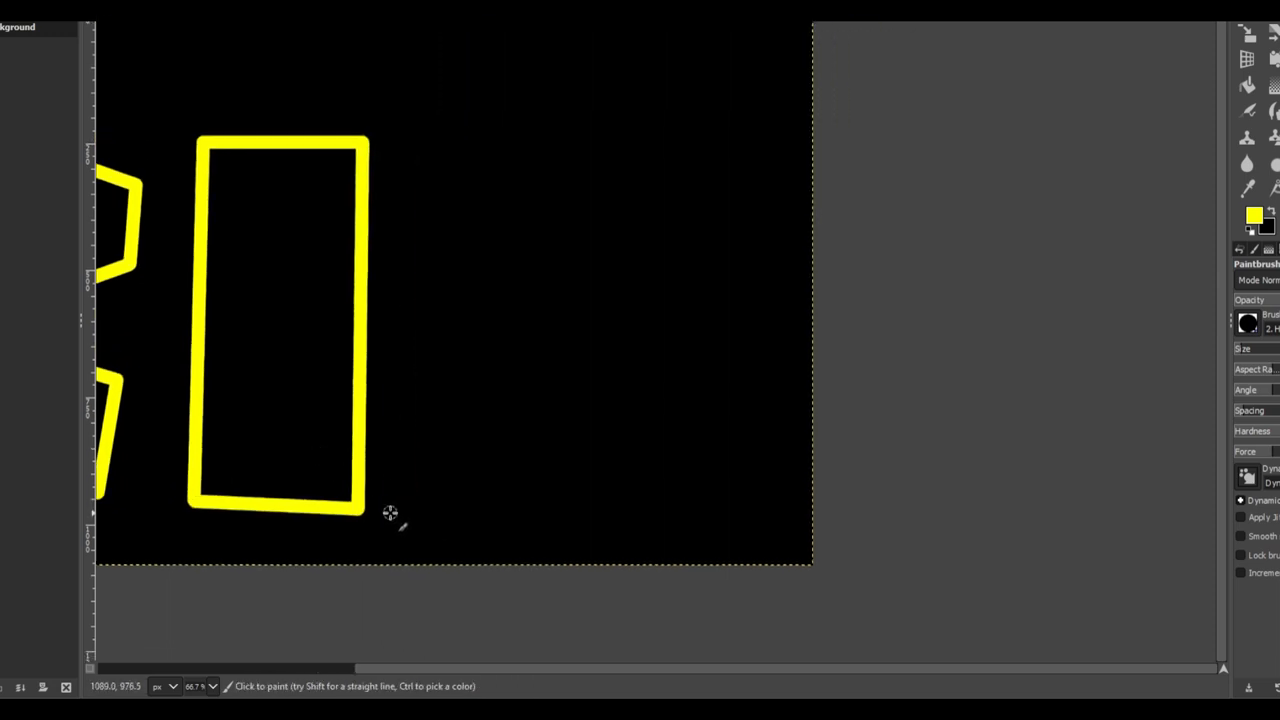
click(390, 512)
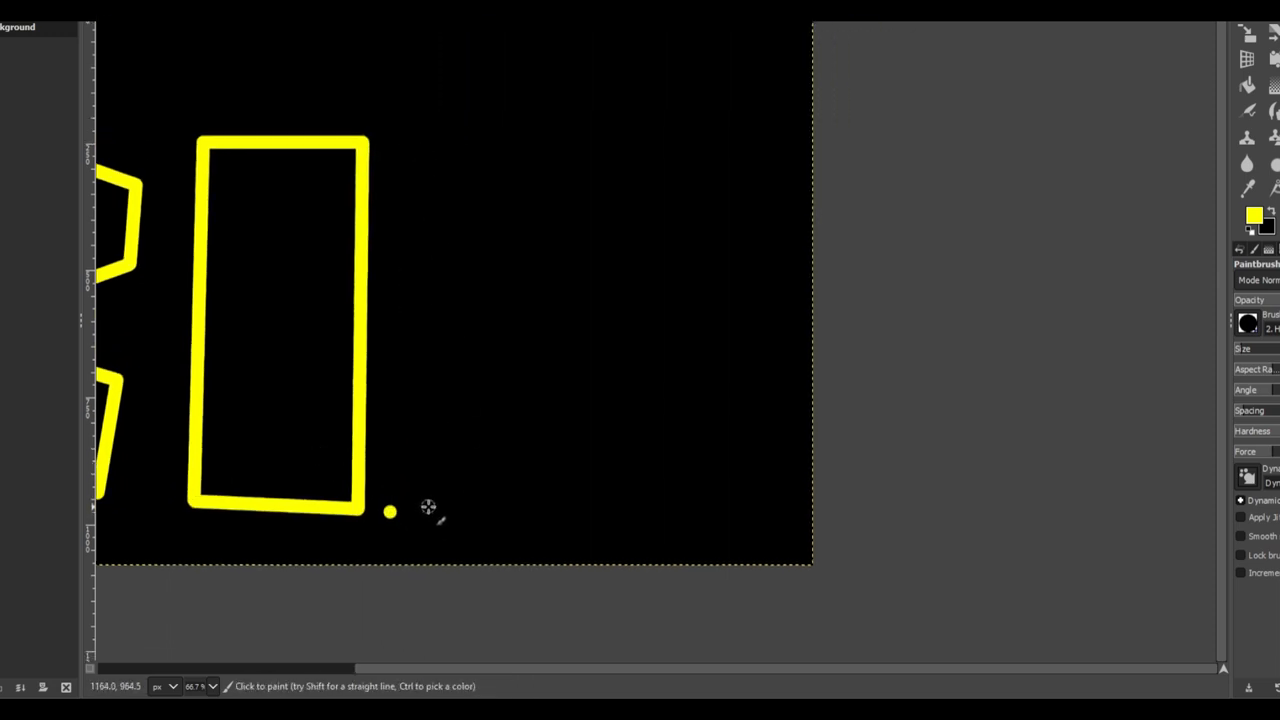
mouse_move(442, 136)
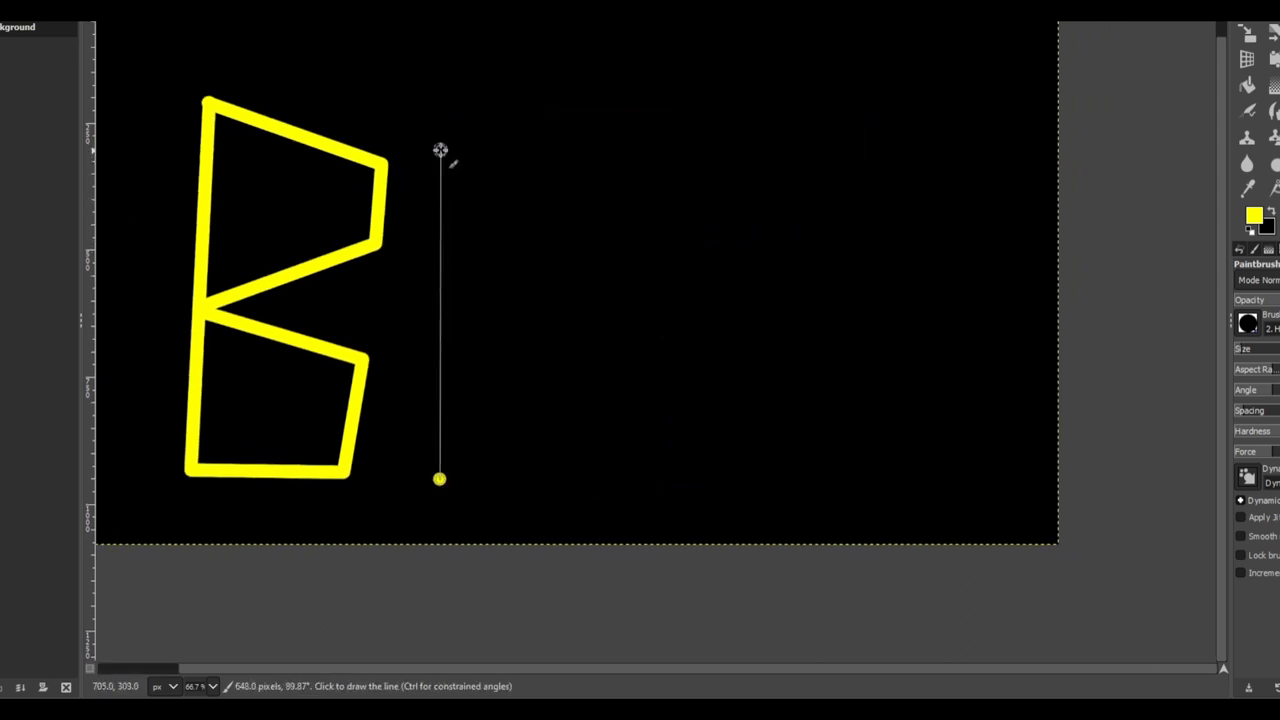
click(570, 148)
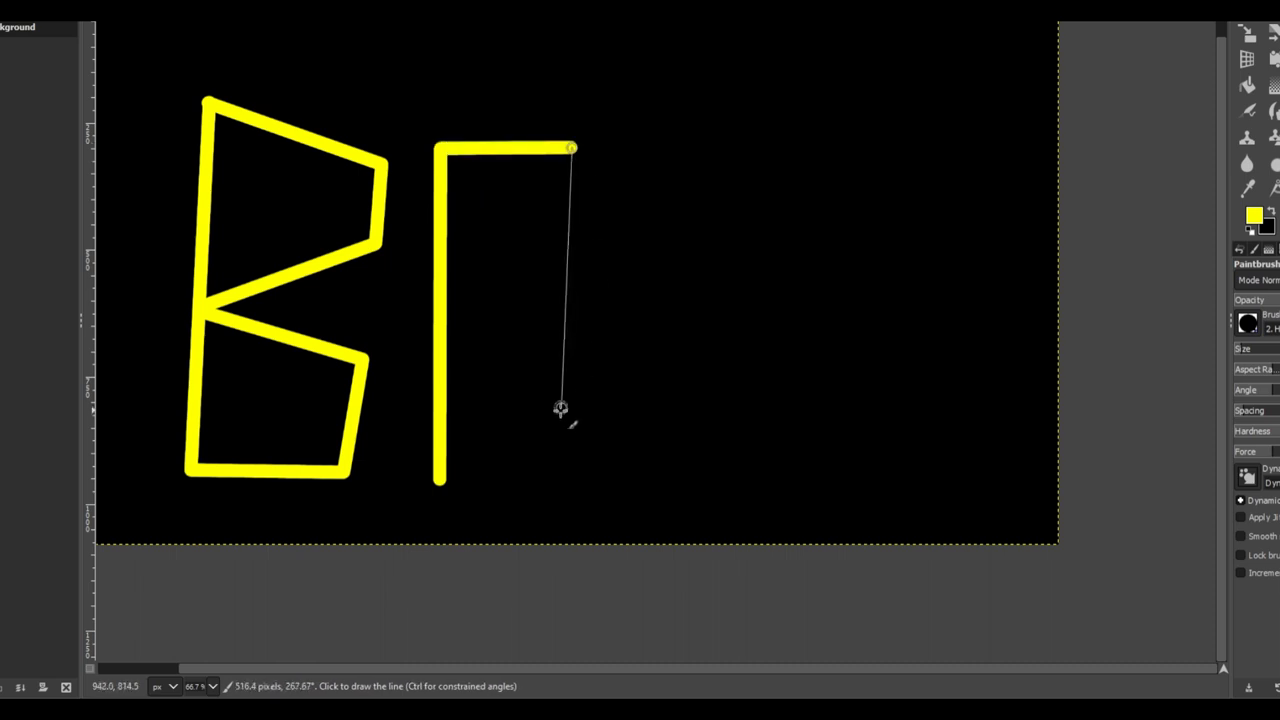
click(570, 480)
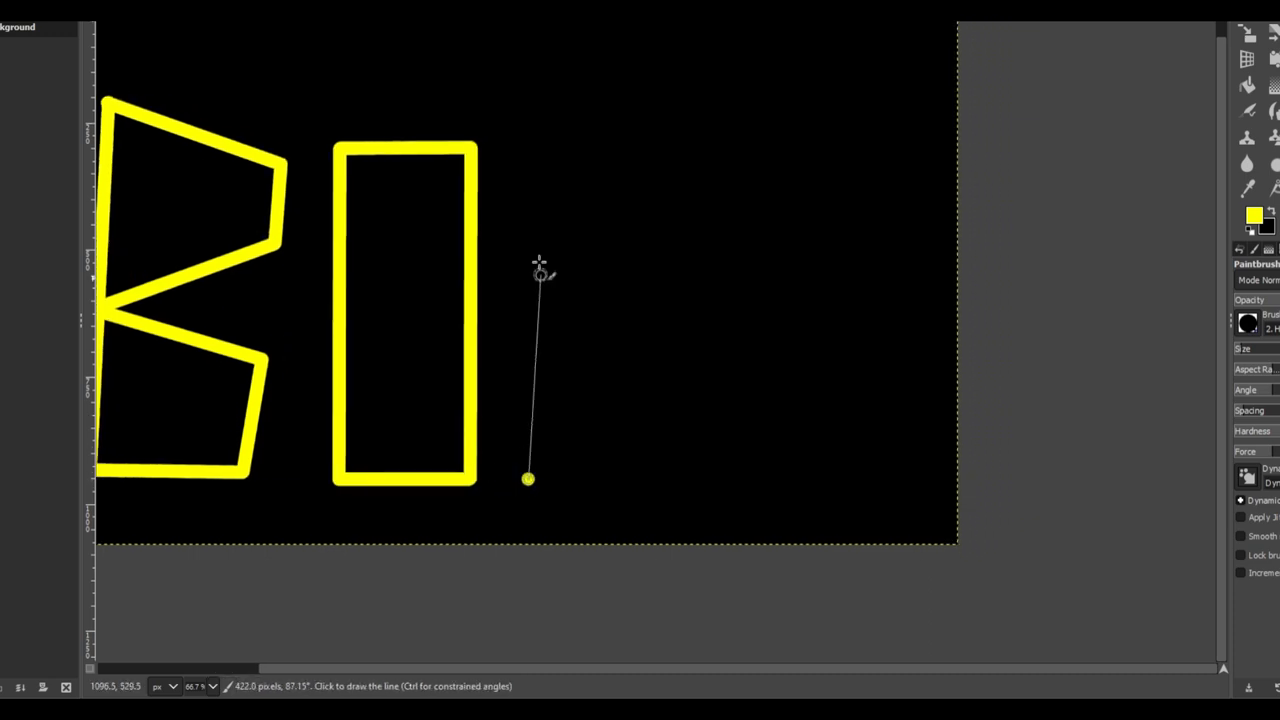
click(528, 480)
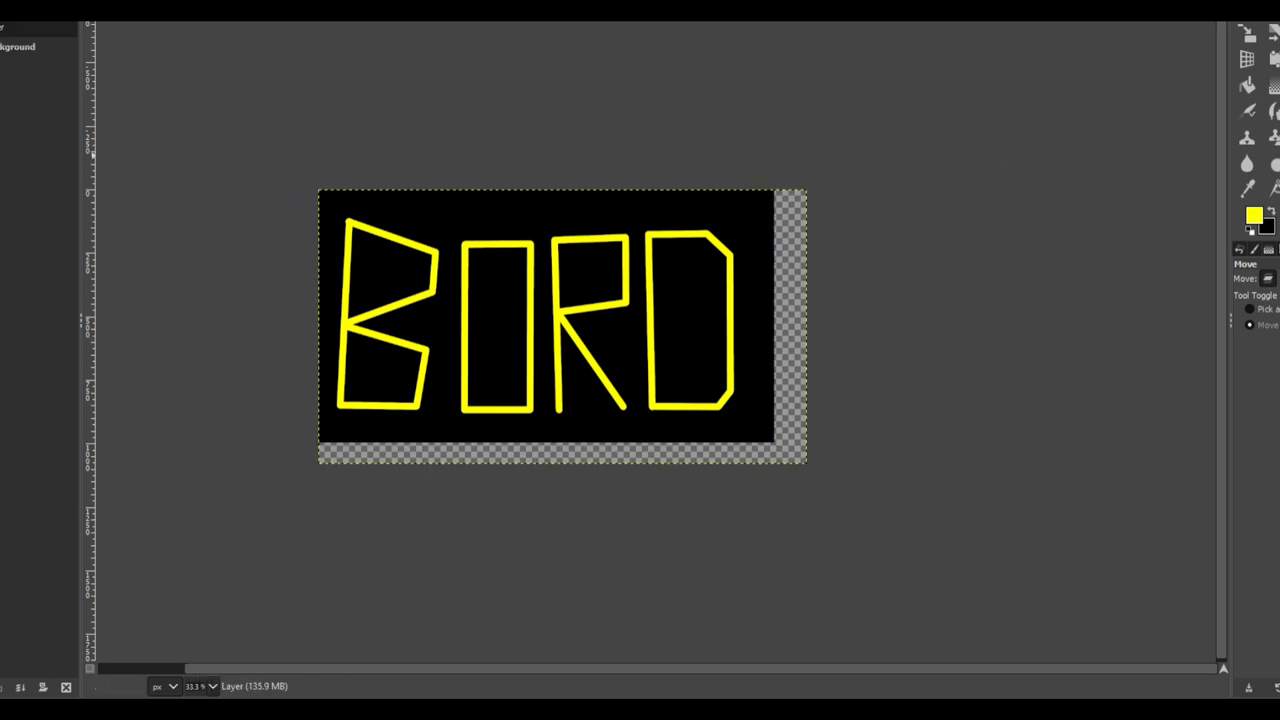
Step: Switch to white and paint inner outlines inside the B, O and R, starting the D's
click(1248, 84)
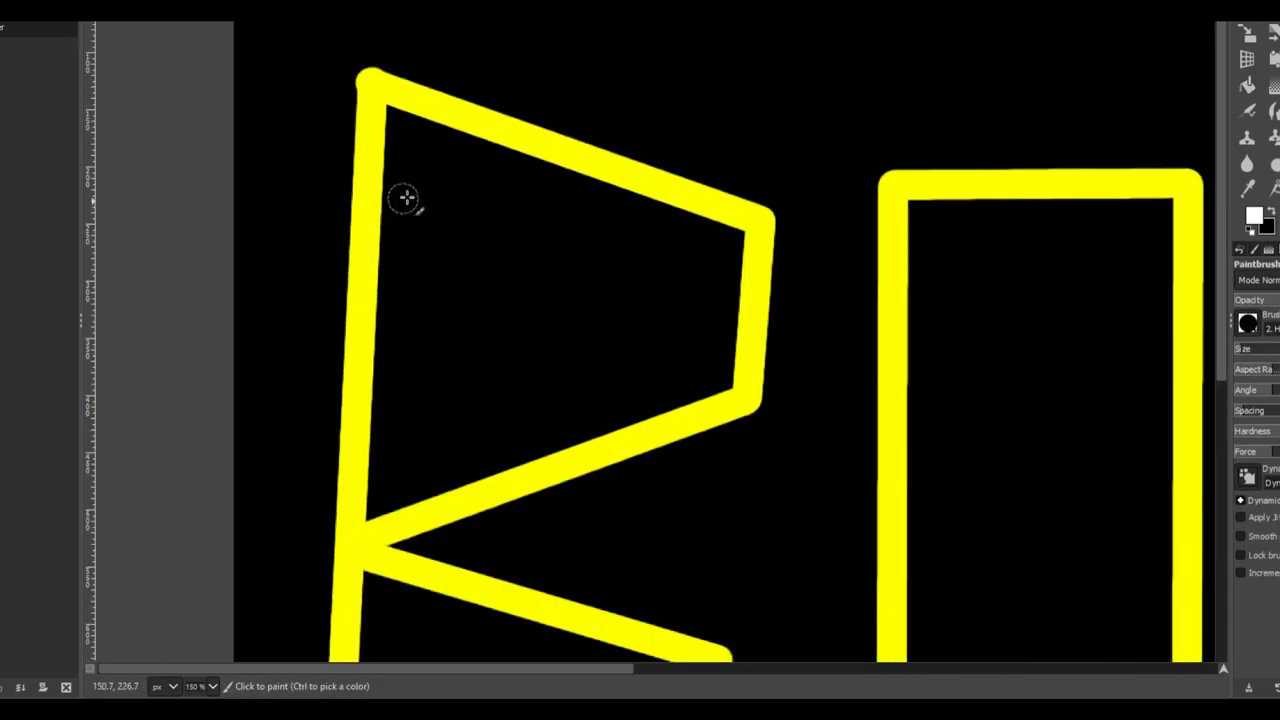
drag(408, 440, 624, 364)
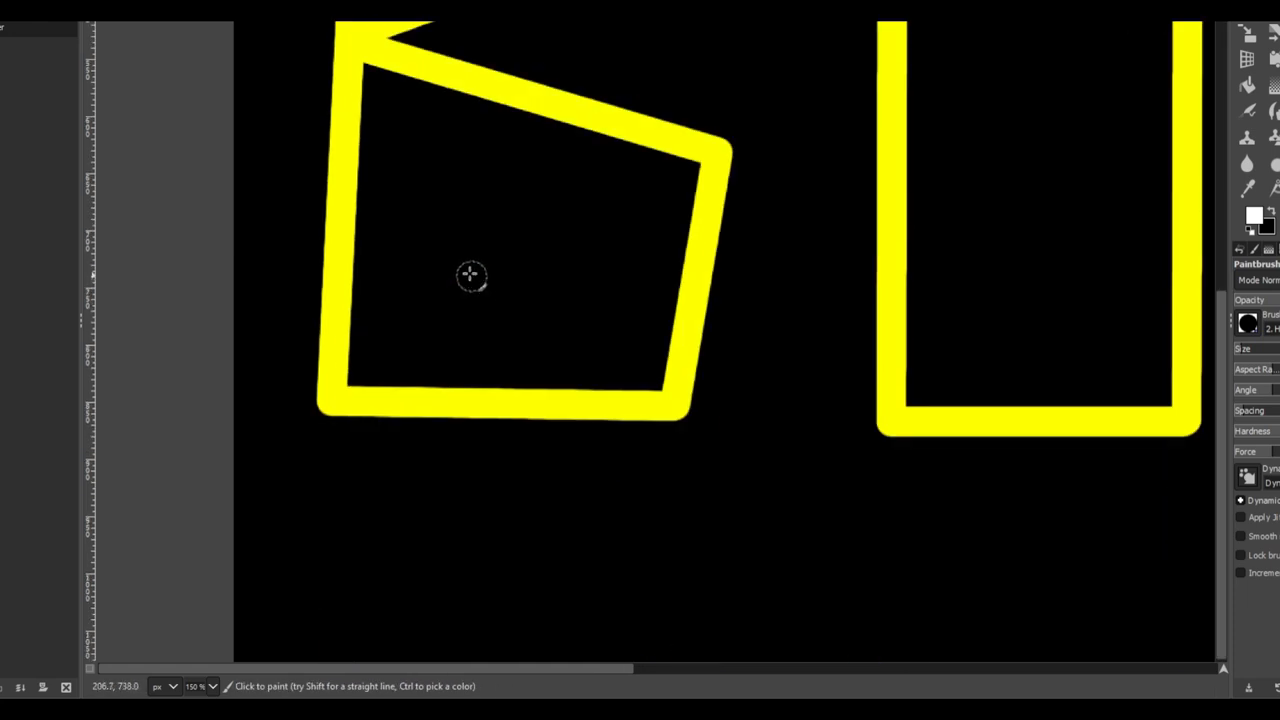
drag(384, 96, 378, 370)
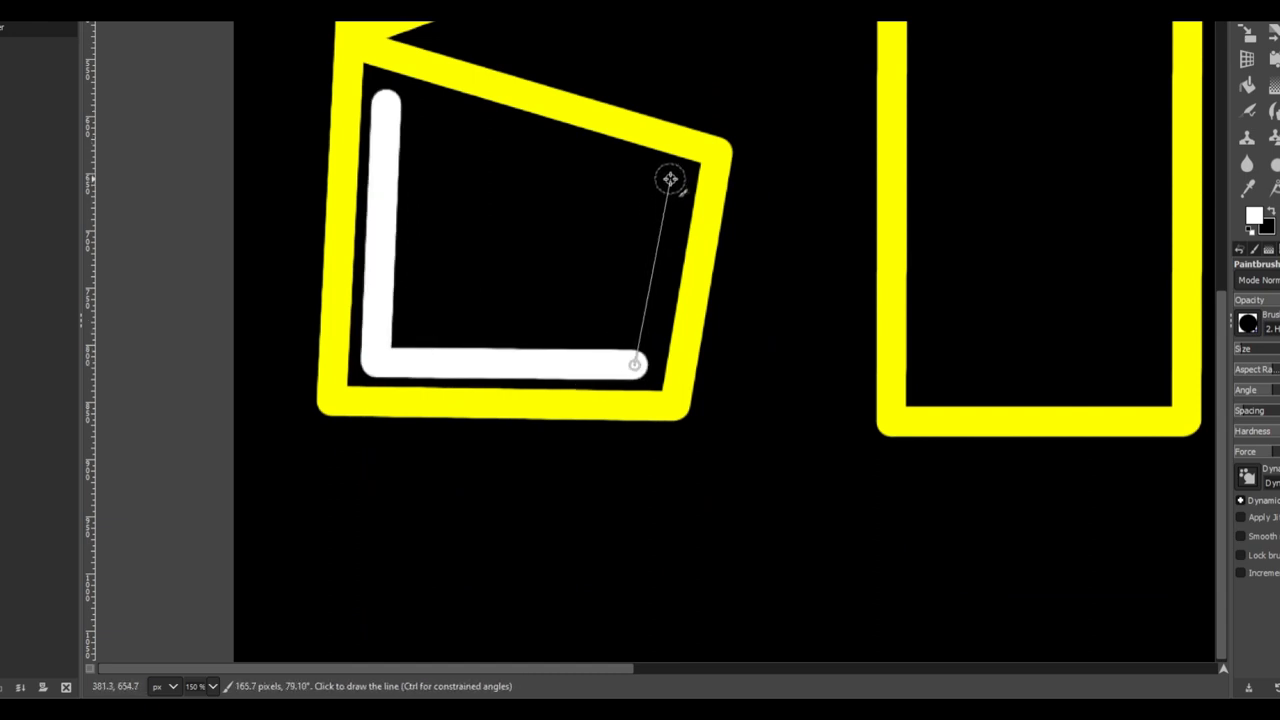
click(384, 104)
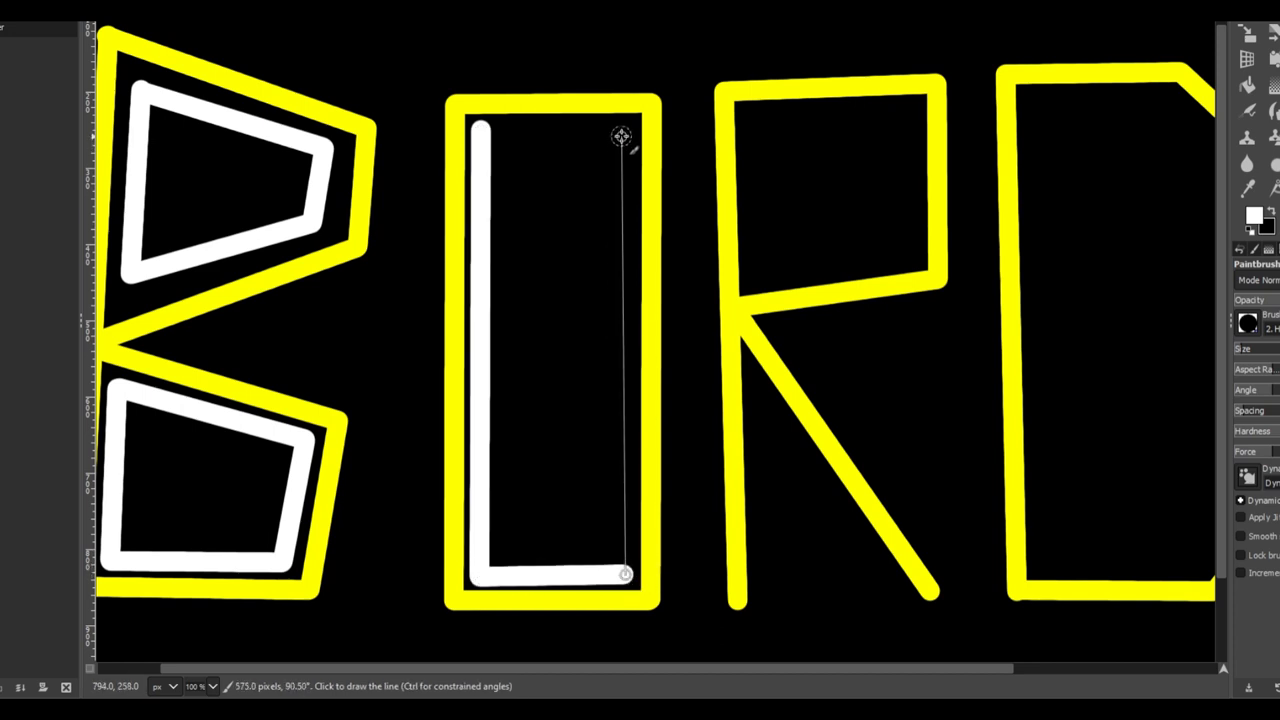
click(480, 130)
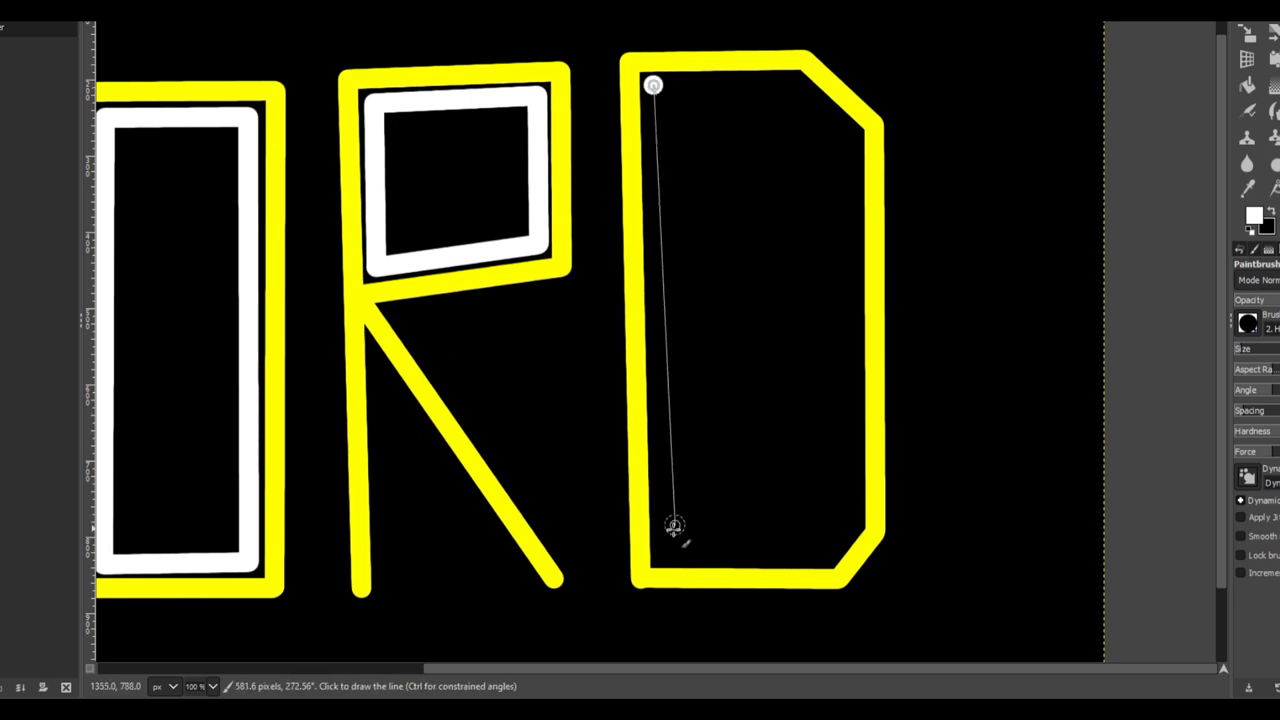
click(824, 552)
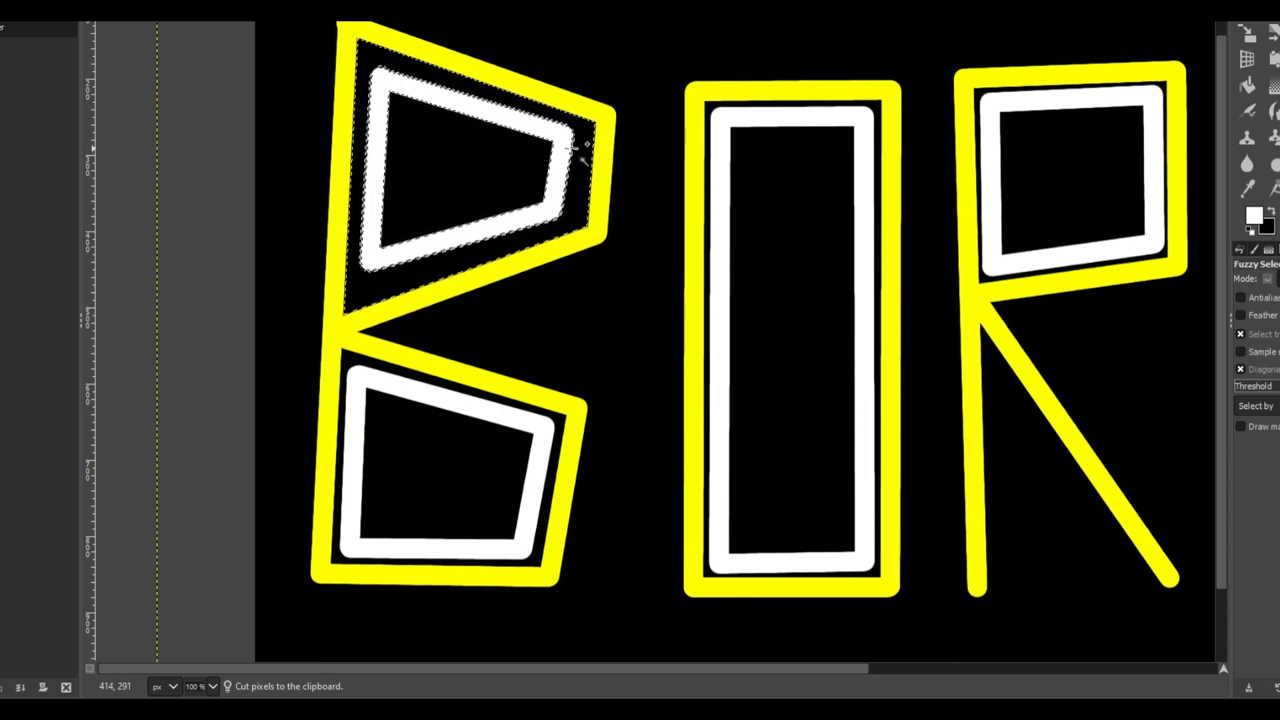
mouse_move(208, 144)
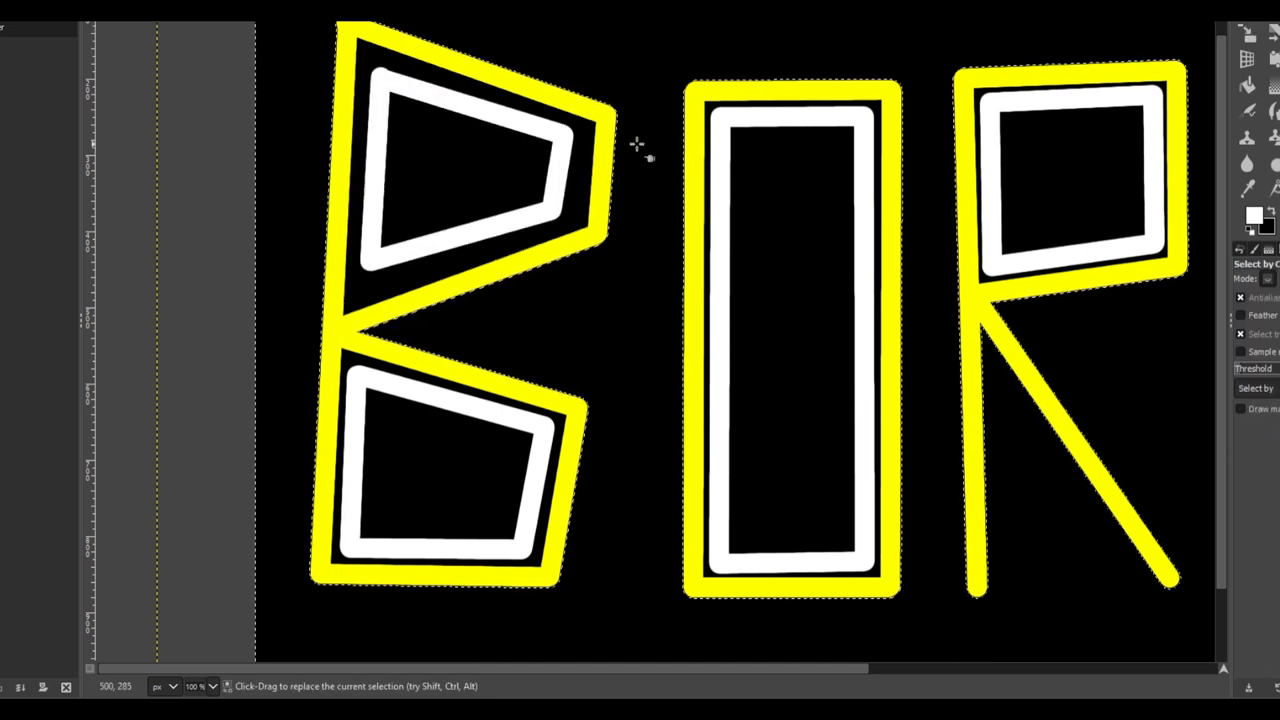
mouse_move(916, 84)
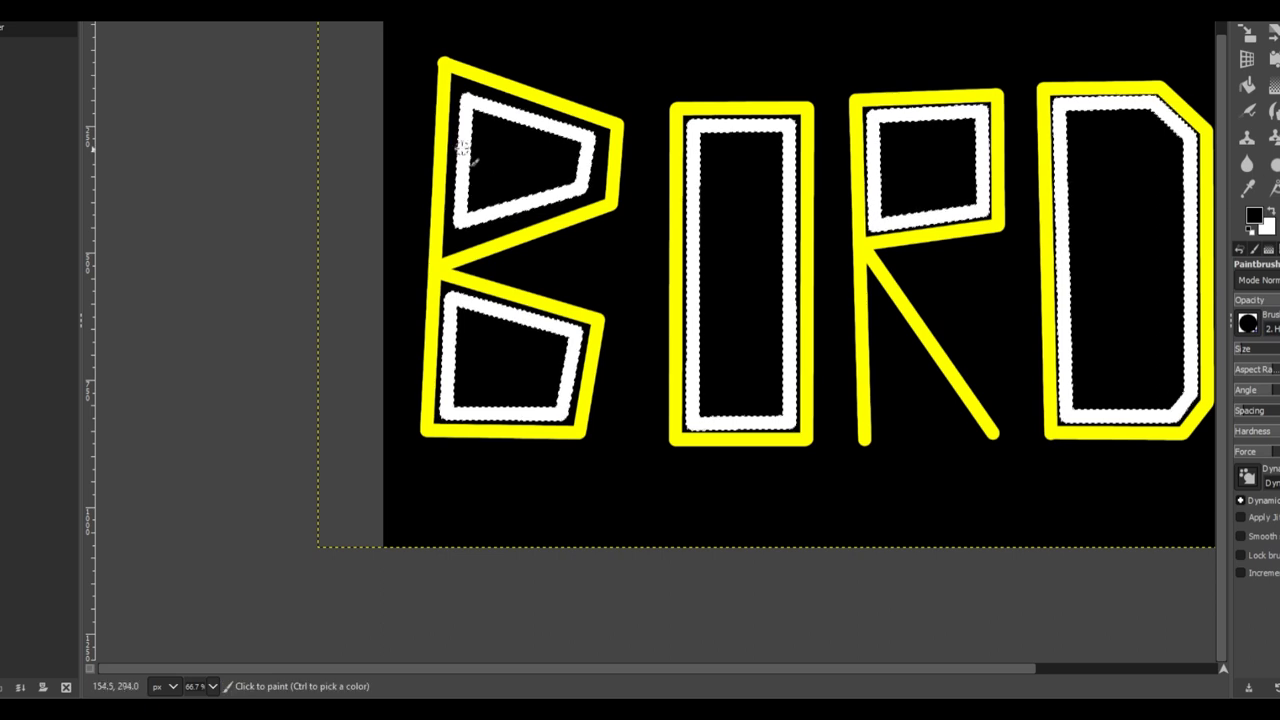
Step: Paint out the white inner outline inside the B, leaving it plain yellow
click(476, 120)
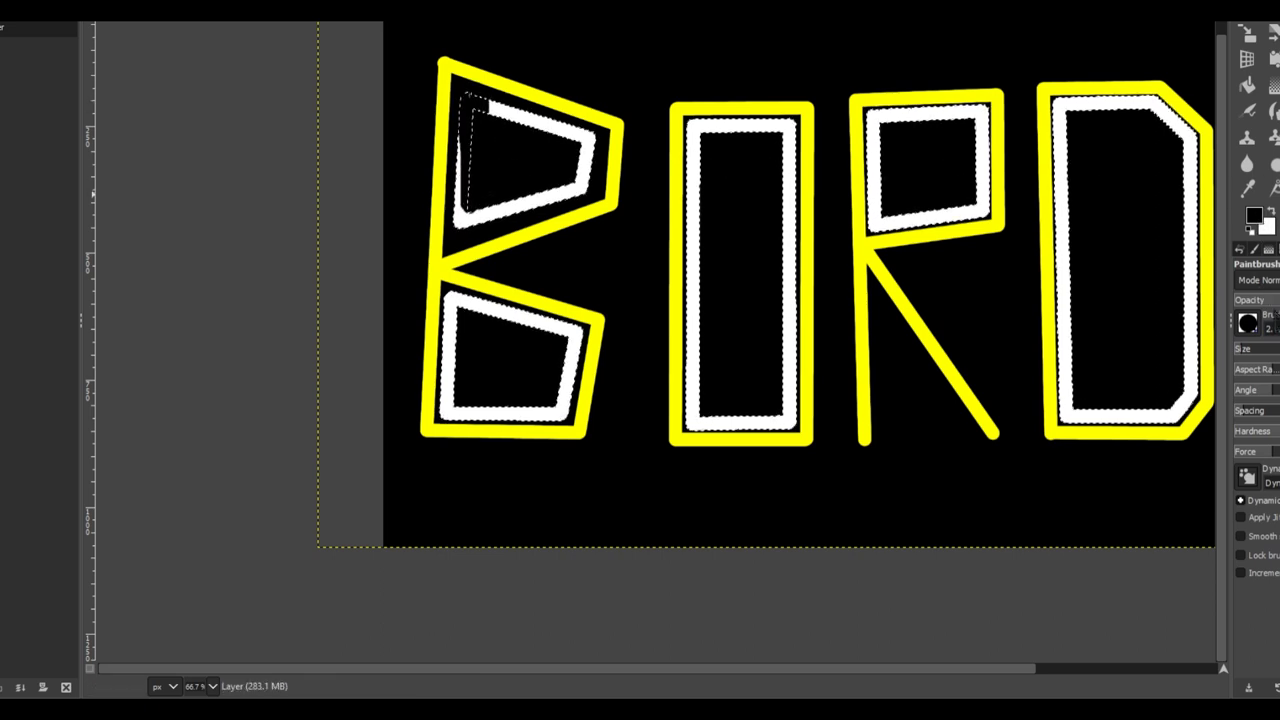
click(478, 188)
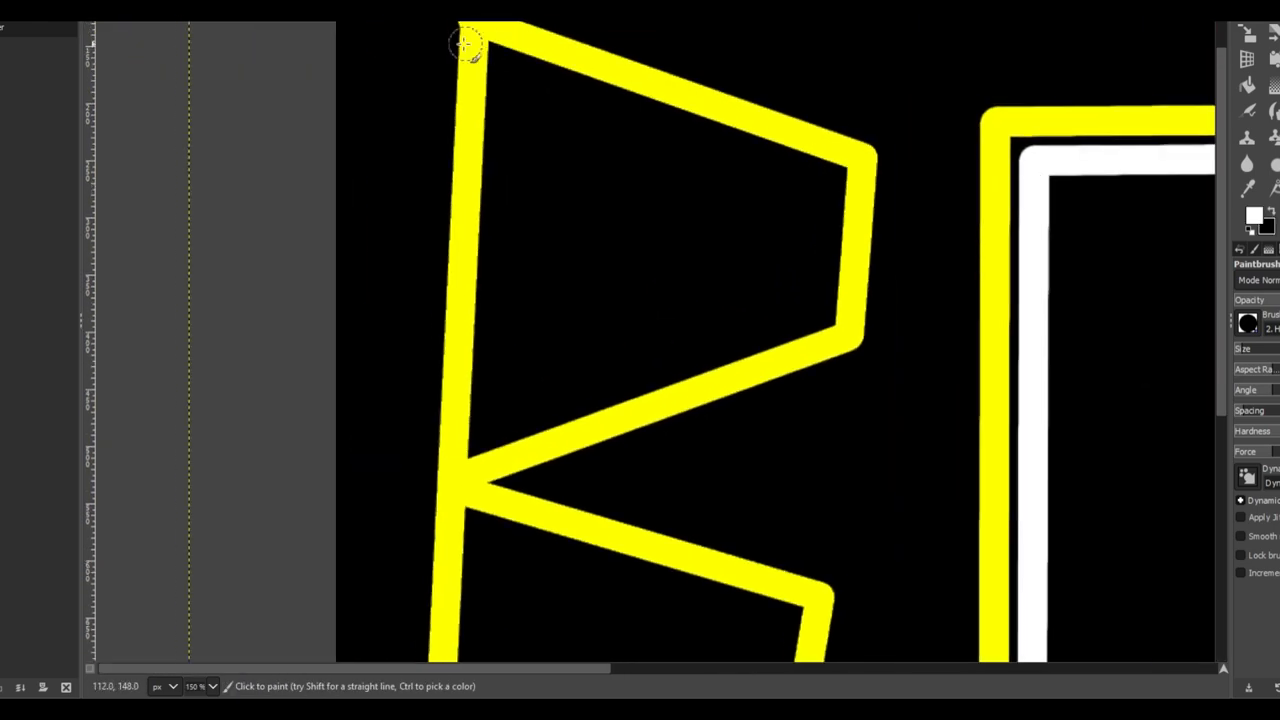
Step: Redraw white inner outlines inside both chambers of the B
click(504, 70)
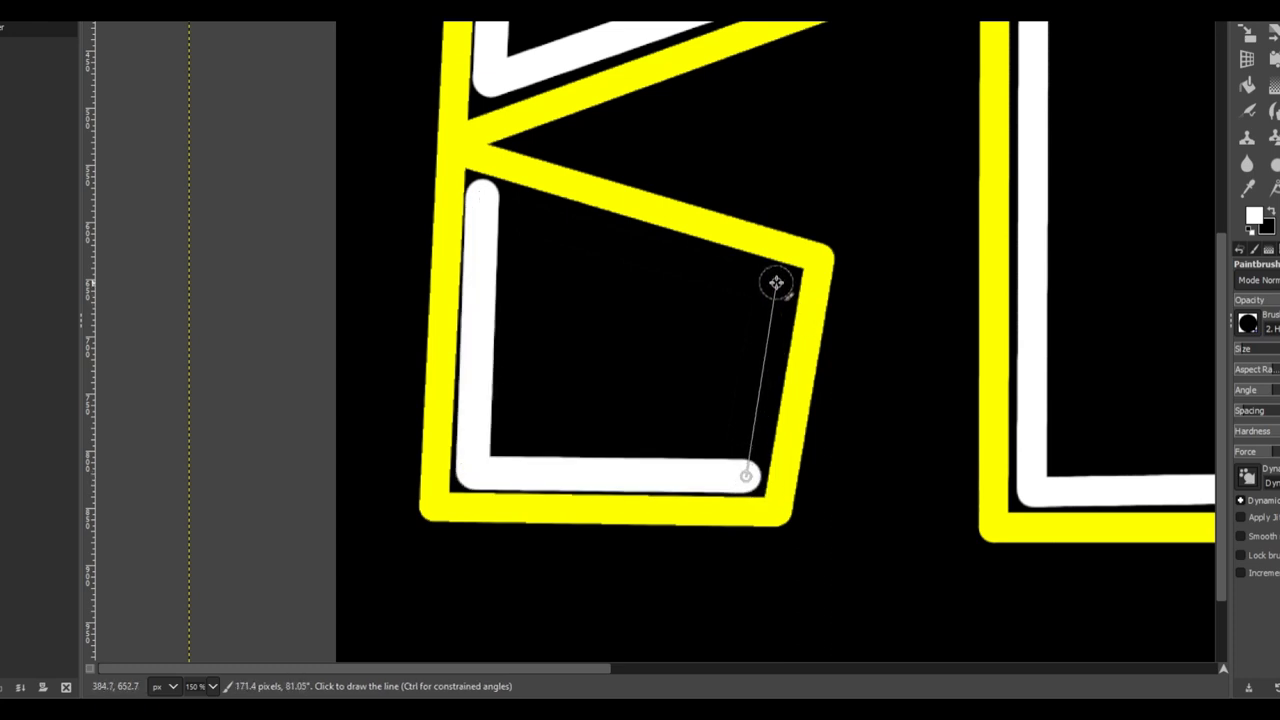
click(480, 196)
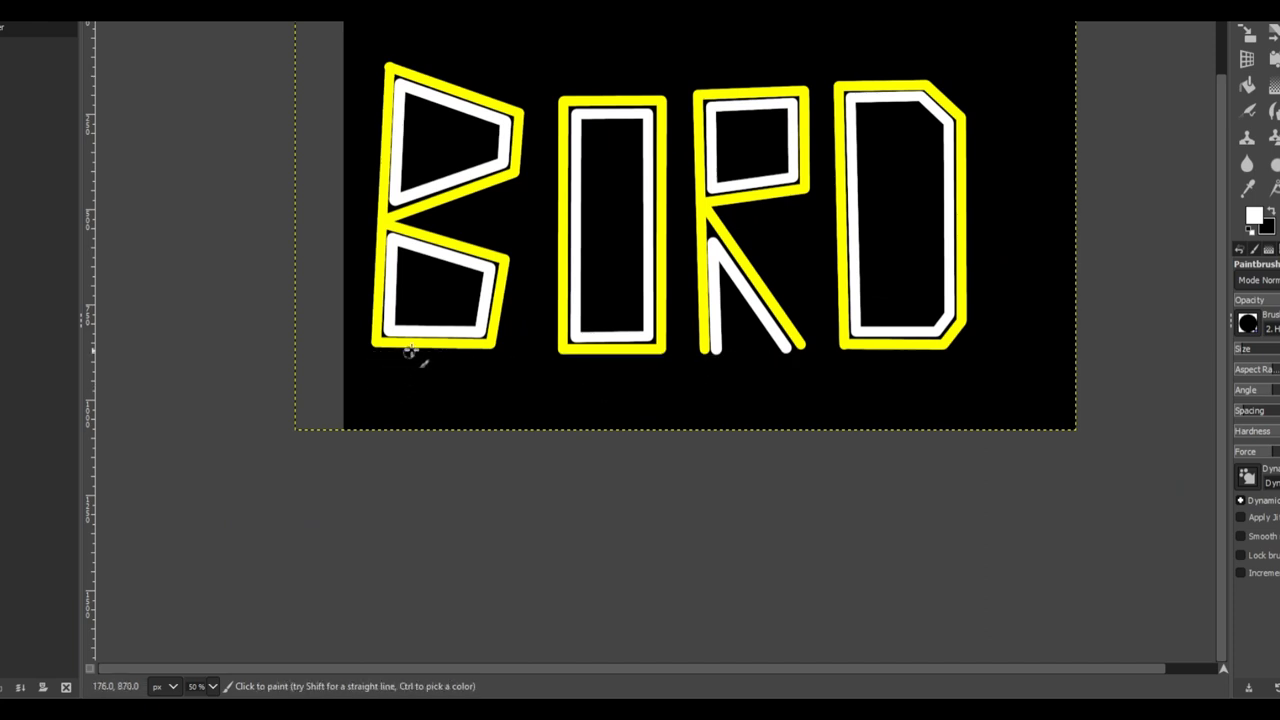
mouse_move(484, 218)
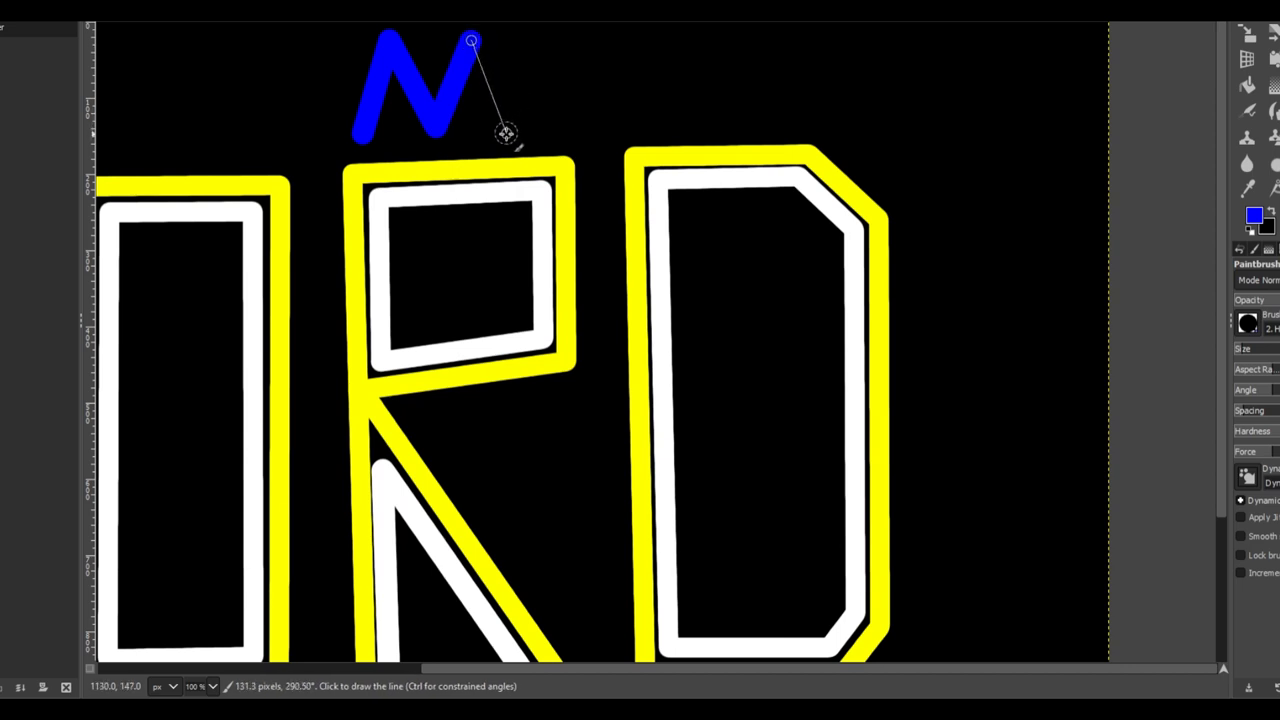
Step: Extend the blue zigzag running above the yellow letters
click(504, 136)
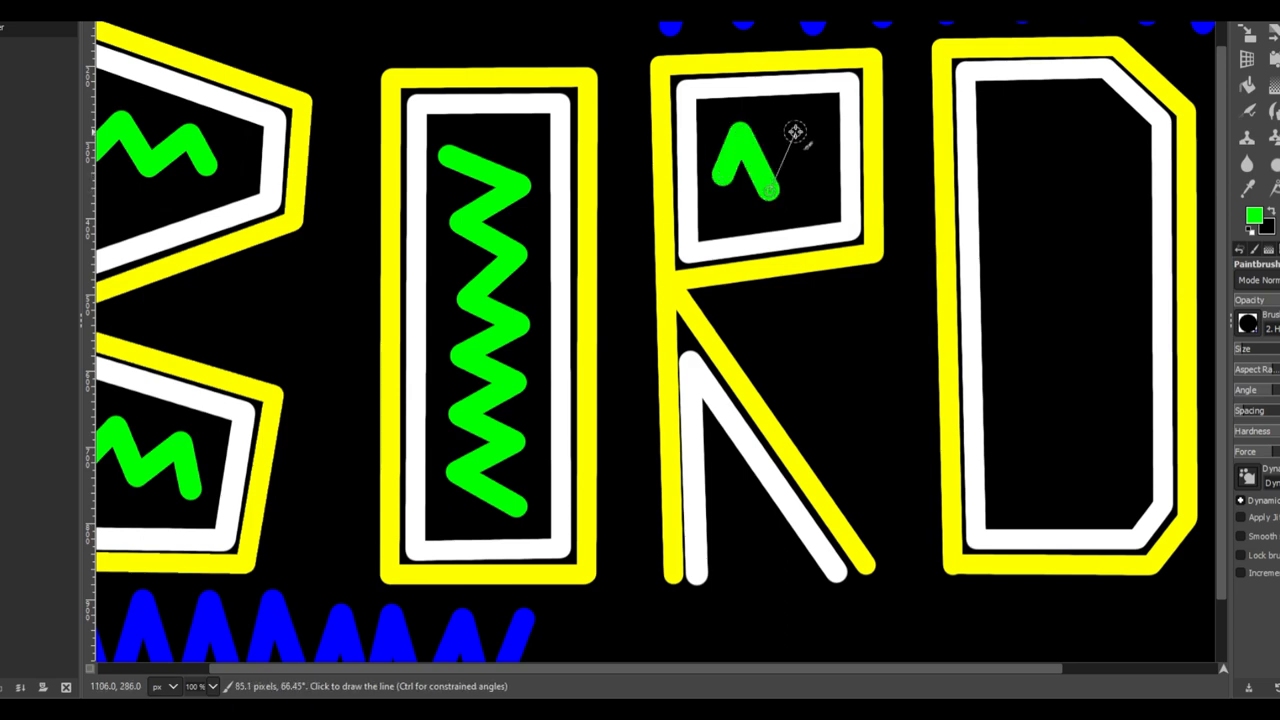
Step: Draw a green zigzag inside the R's loop
drag(792, 136, 770, 190)
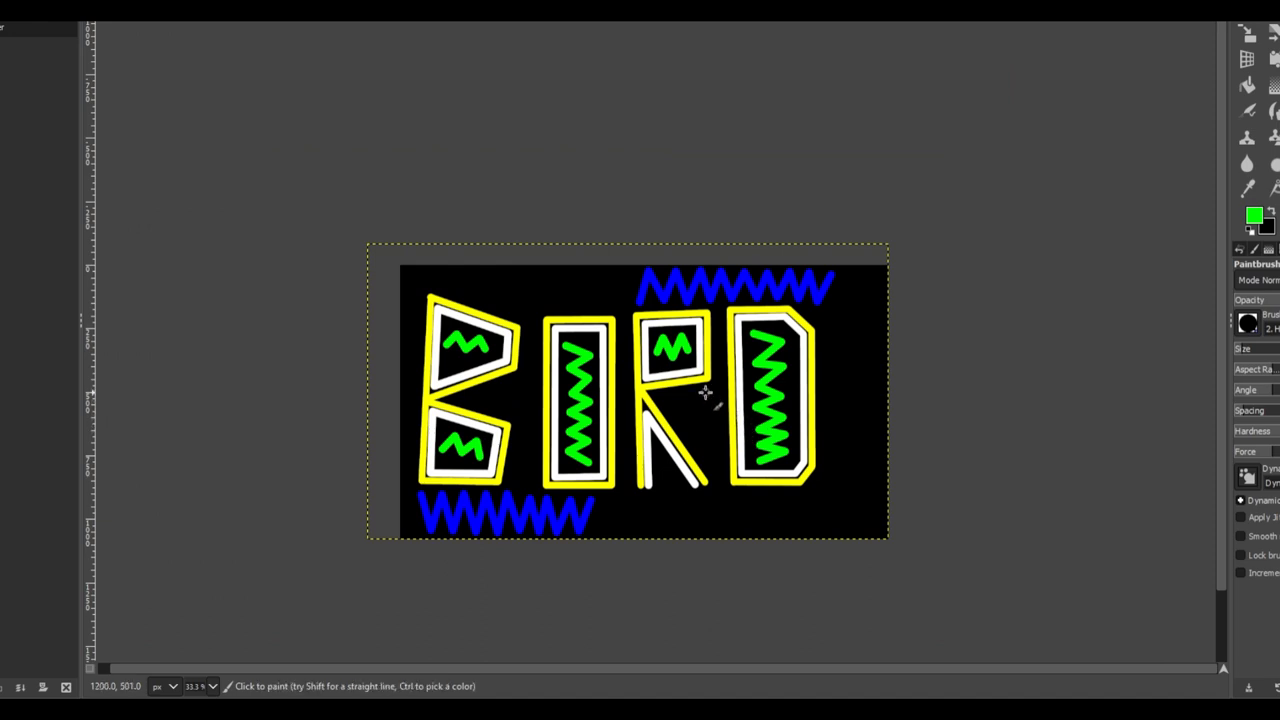
mouse_move(700, 418)
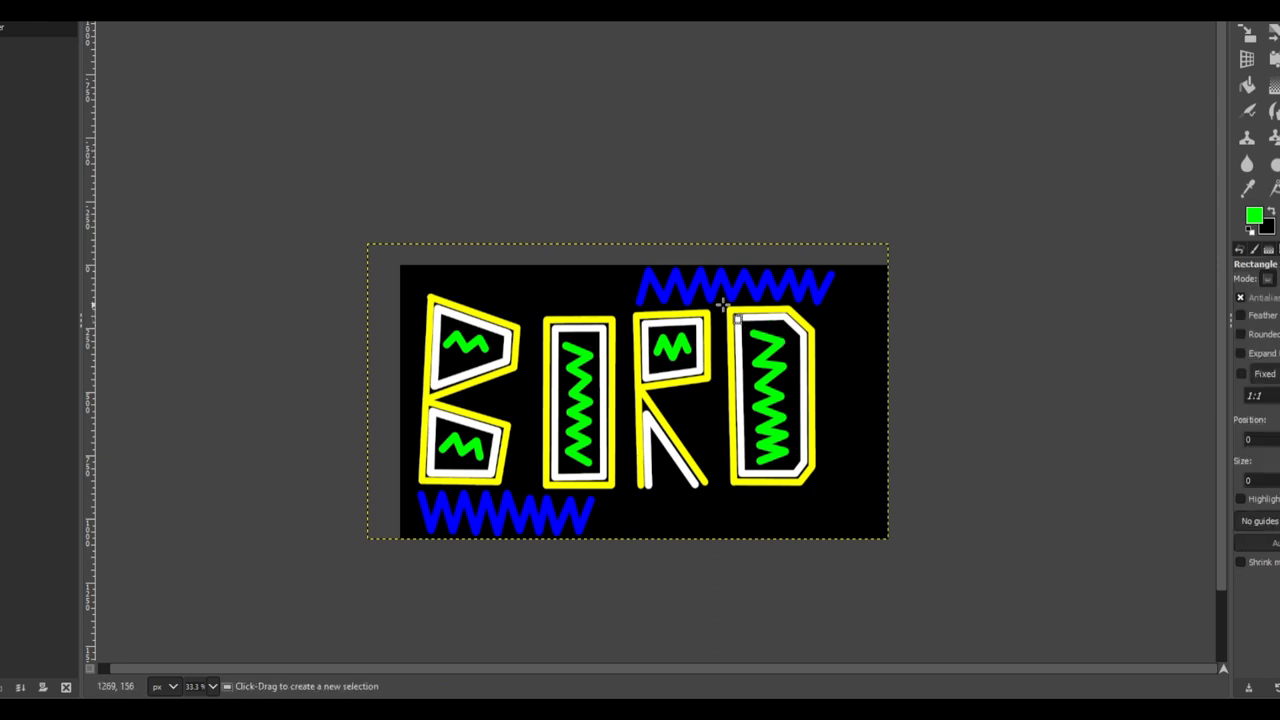
Step: Select the D and shift it right, opening a gap after the R
key(ctrl+x)
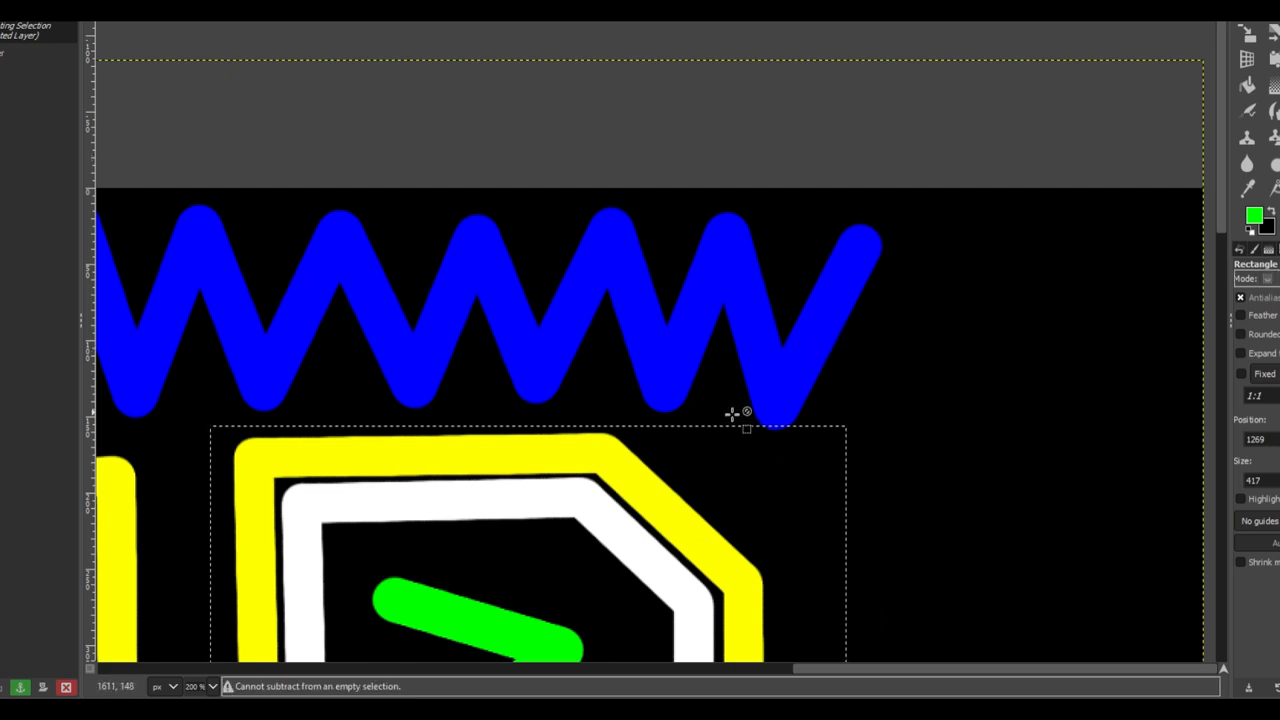
mouse_move(820, 370)
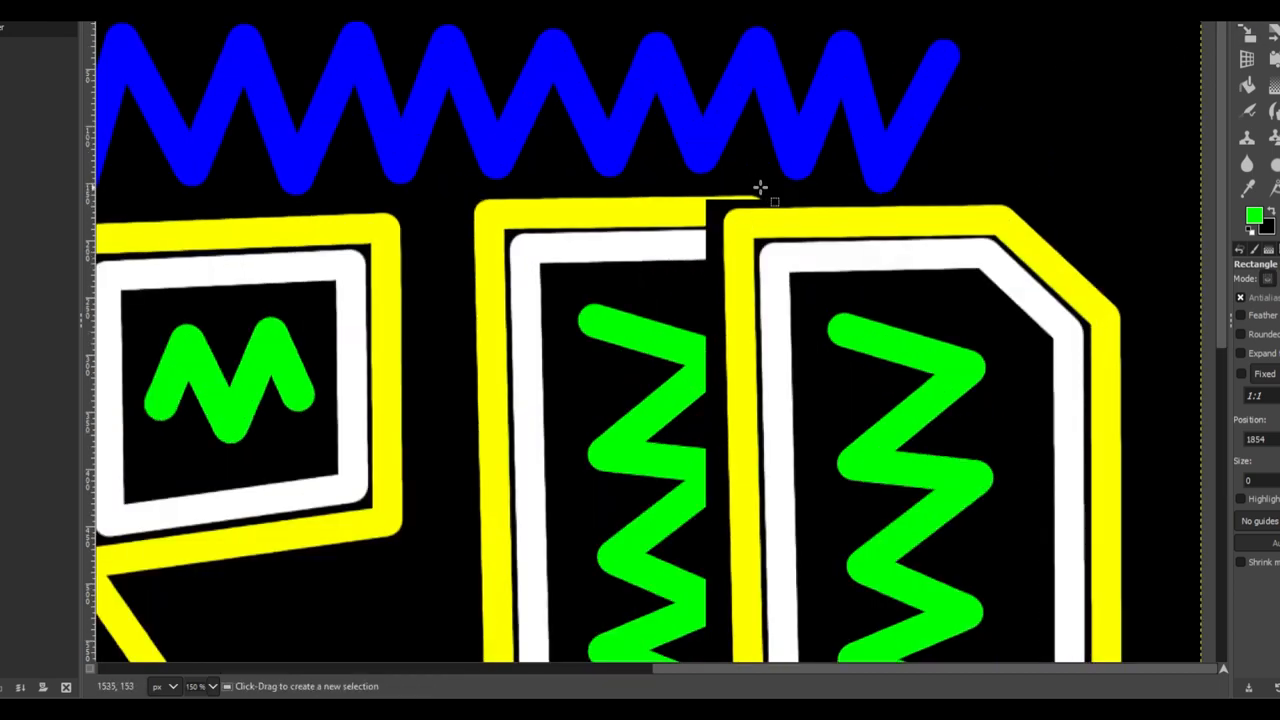
drag(764, 188, 464, 206)
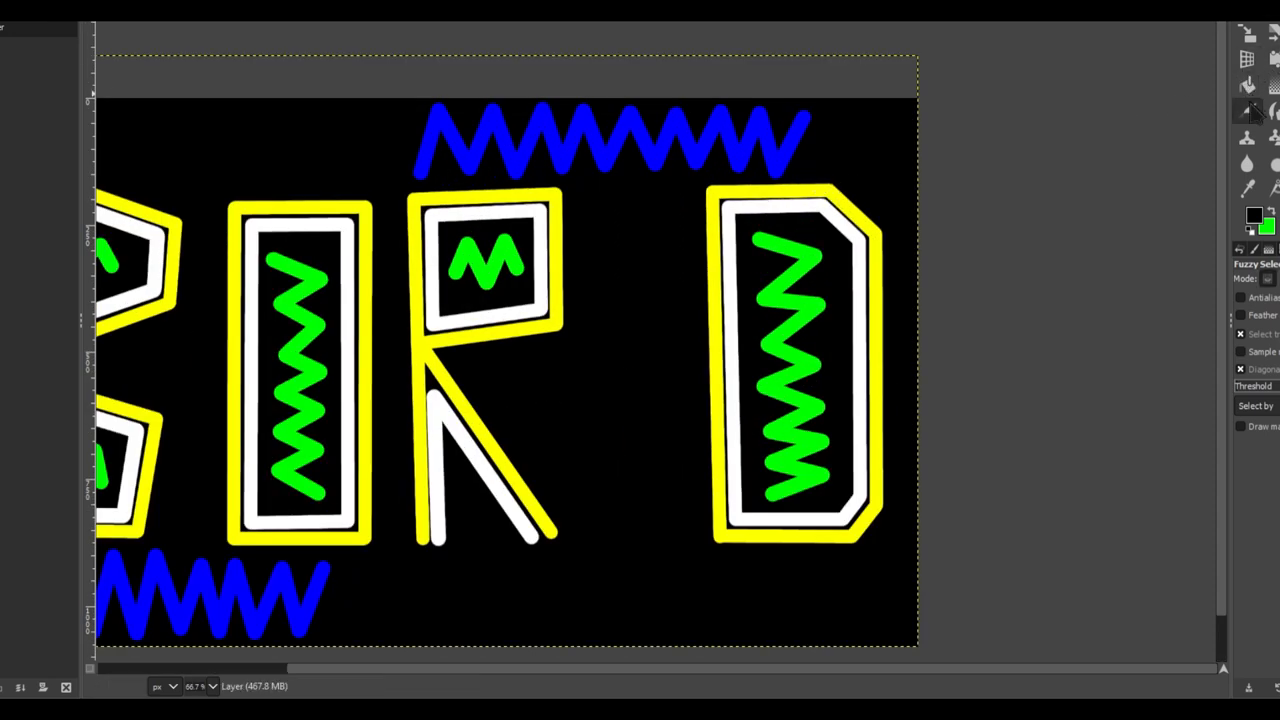
Step: Sample the letters' yellow and paint the E in the gap between R and D
click(1248, 190)
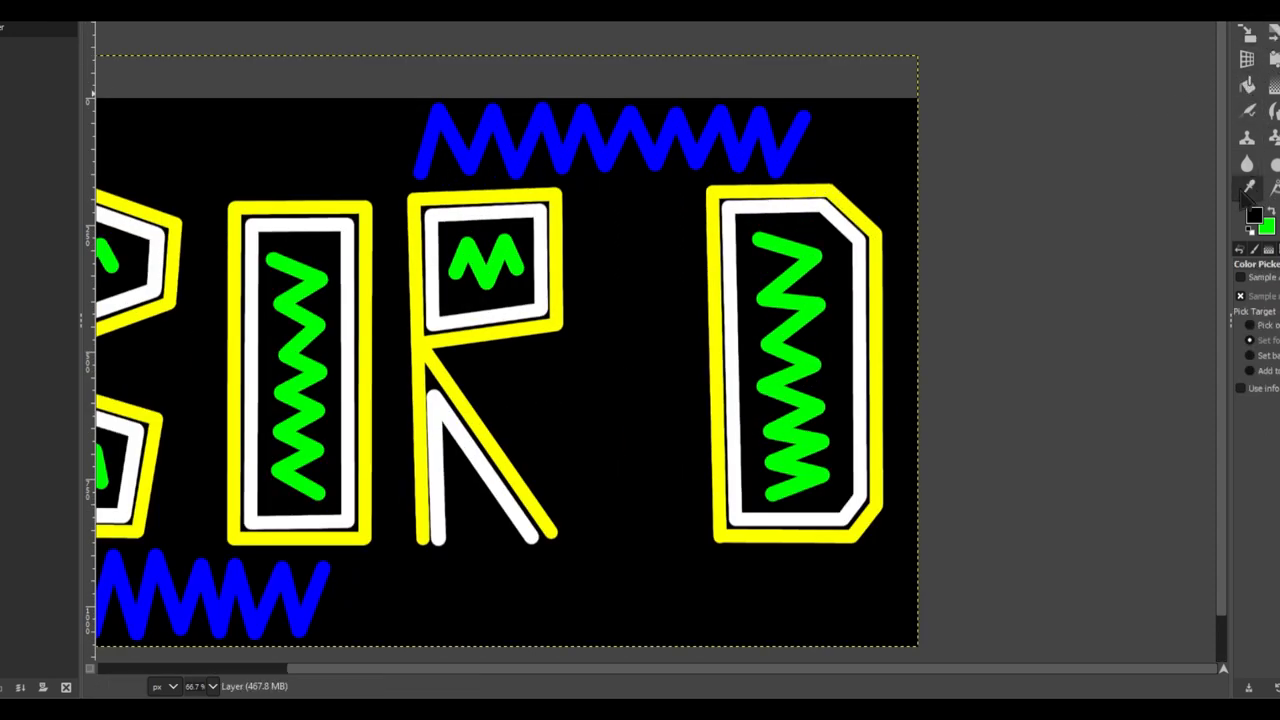
click(1248, 110)
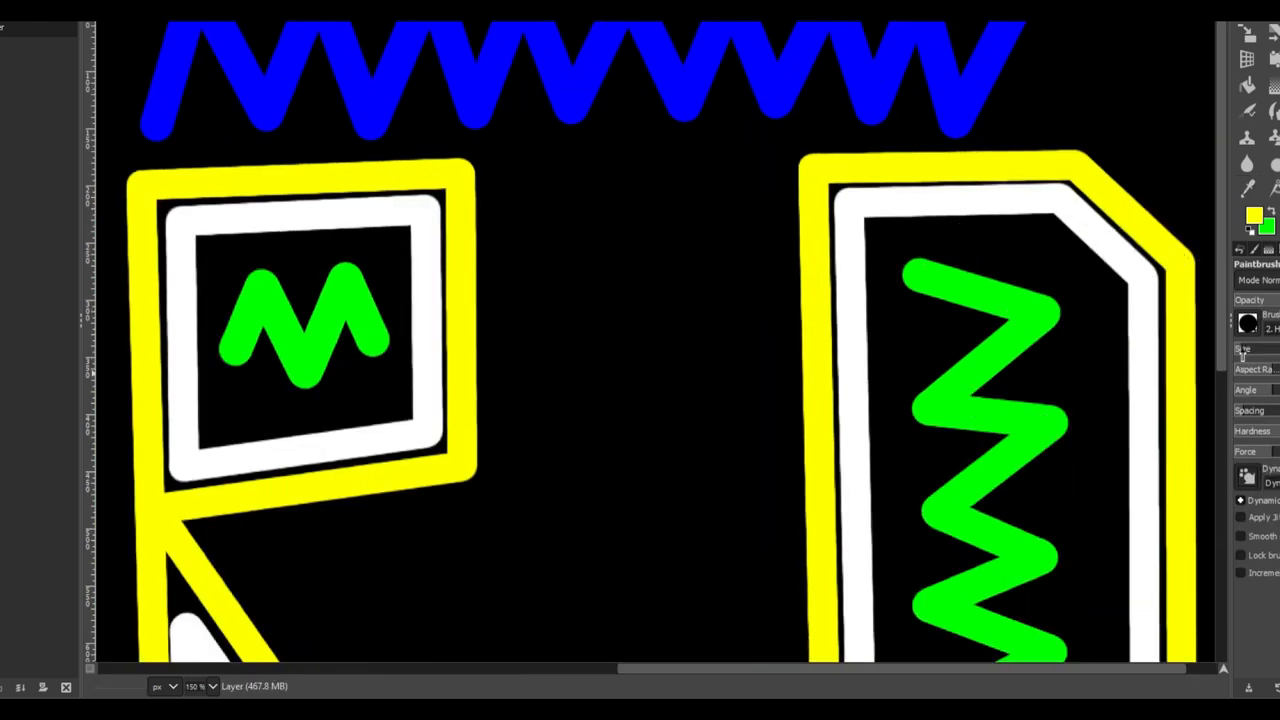
mouse_move(1036, 166)
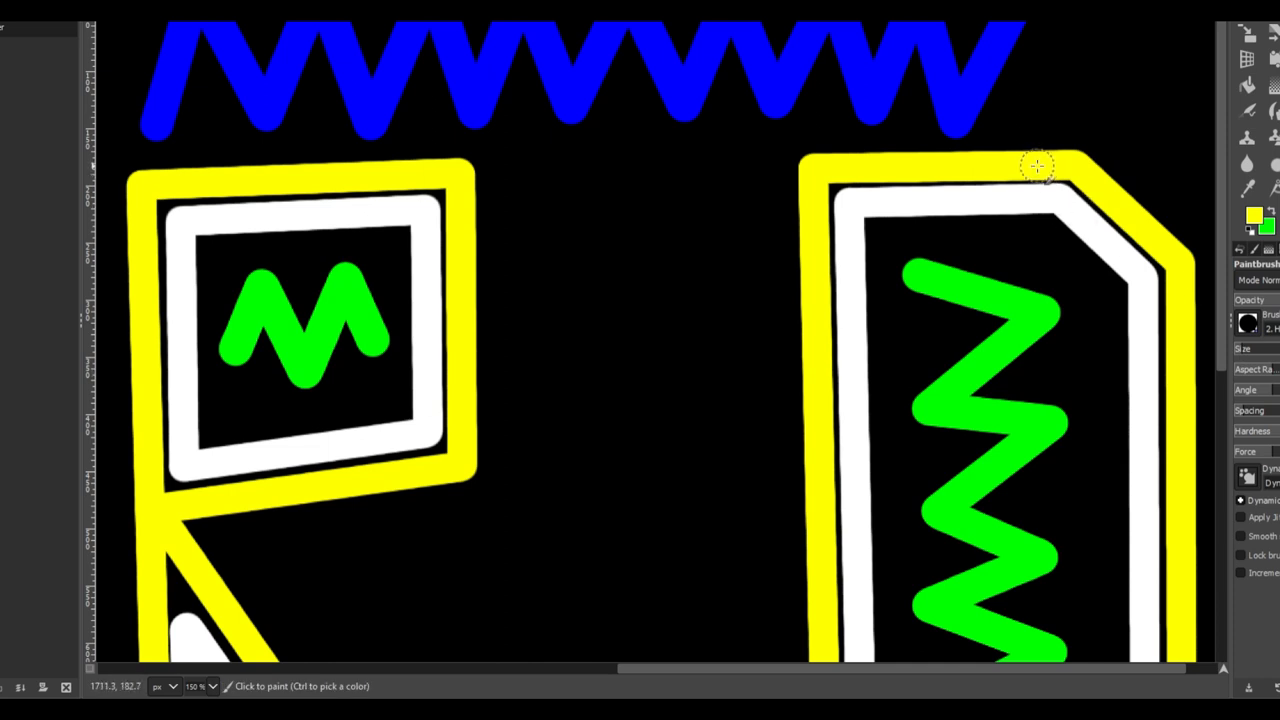
mouse_move(1008, 190)
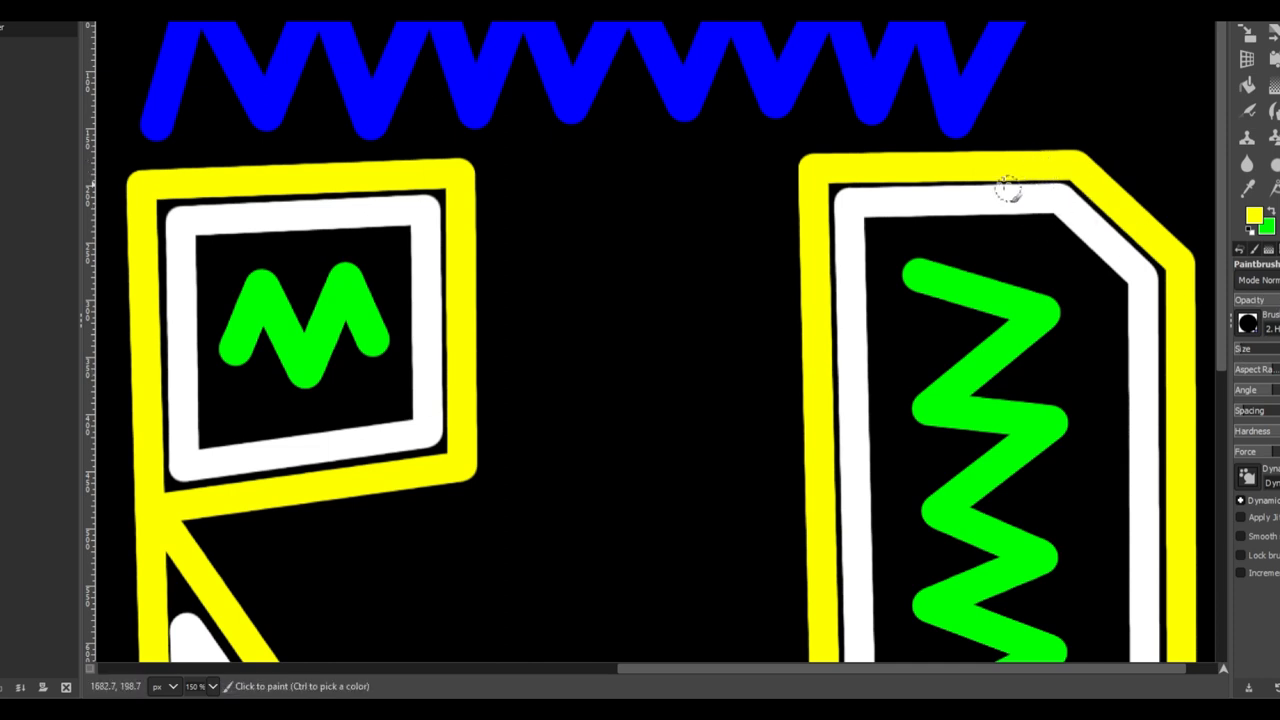
mouse_move(970, 188)
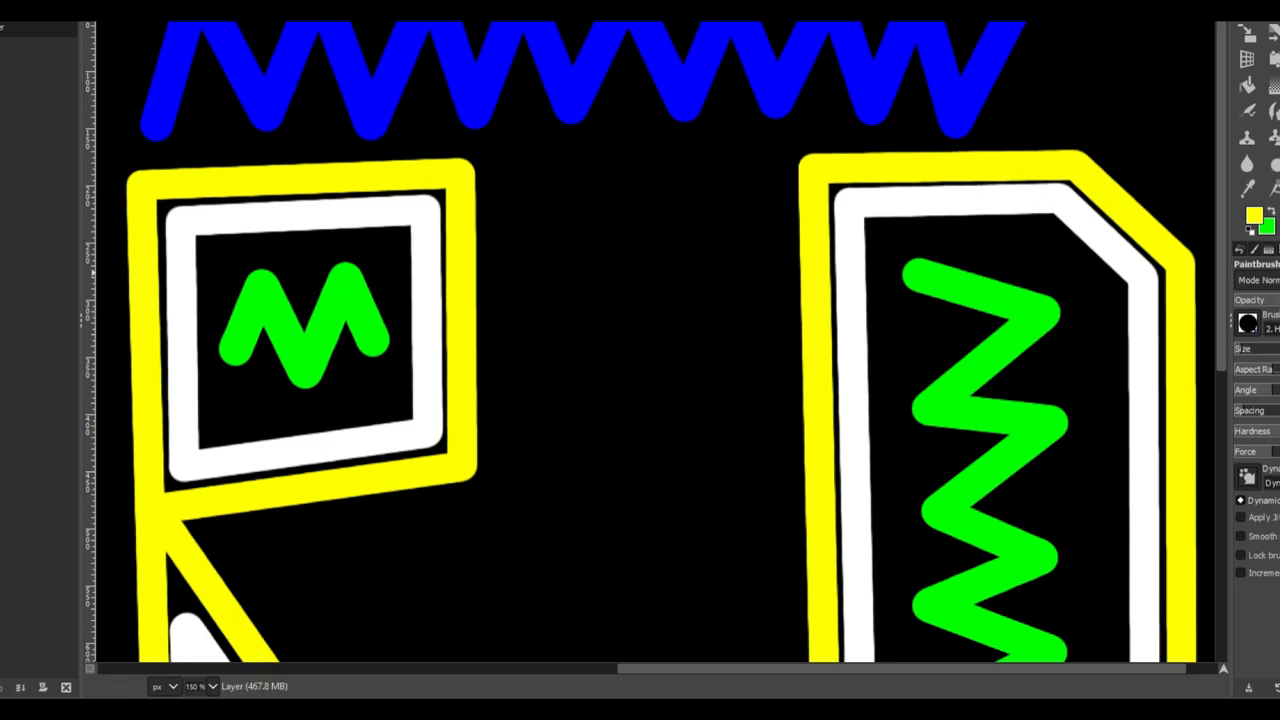
mouse_move(722, 174)
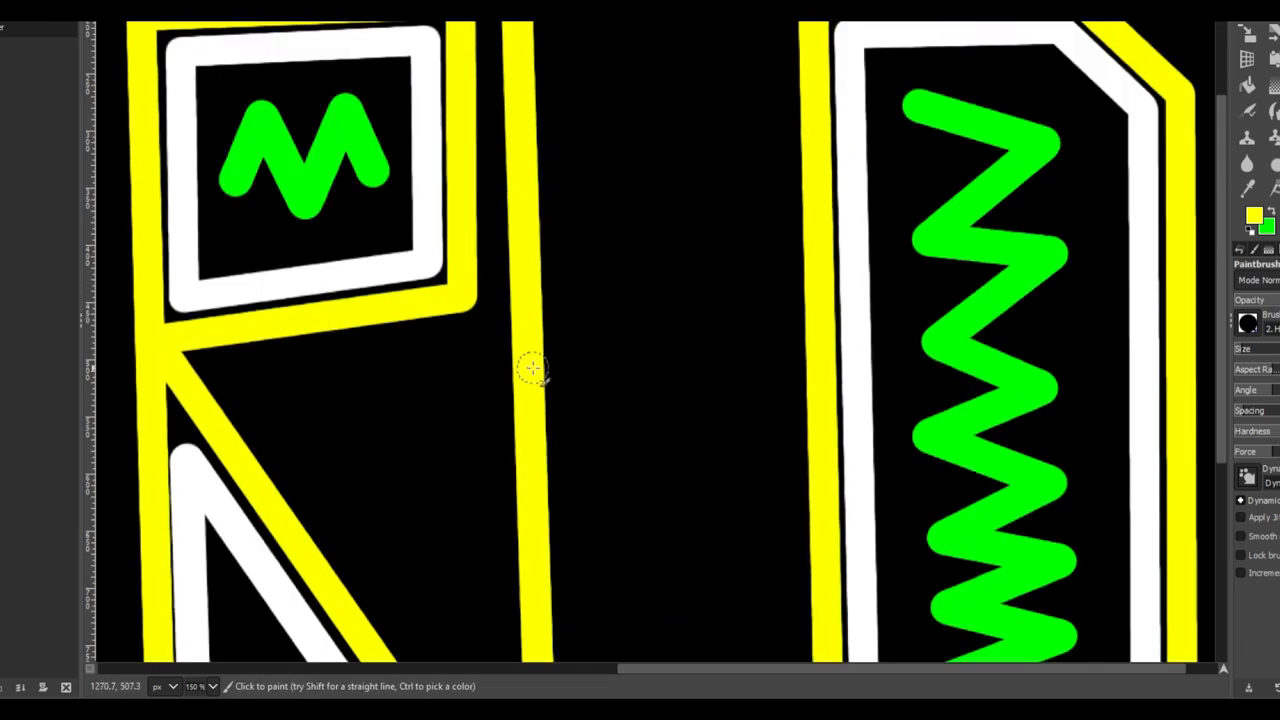
drag(530, 368, 744, 368)
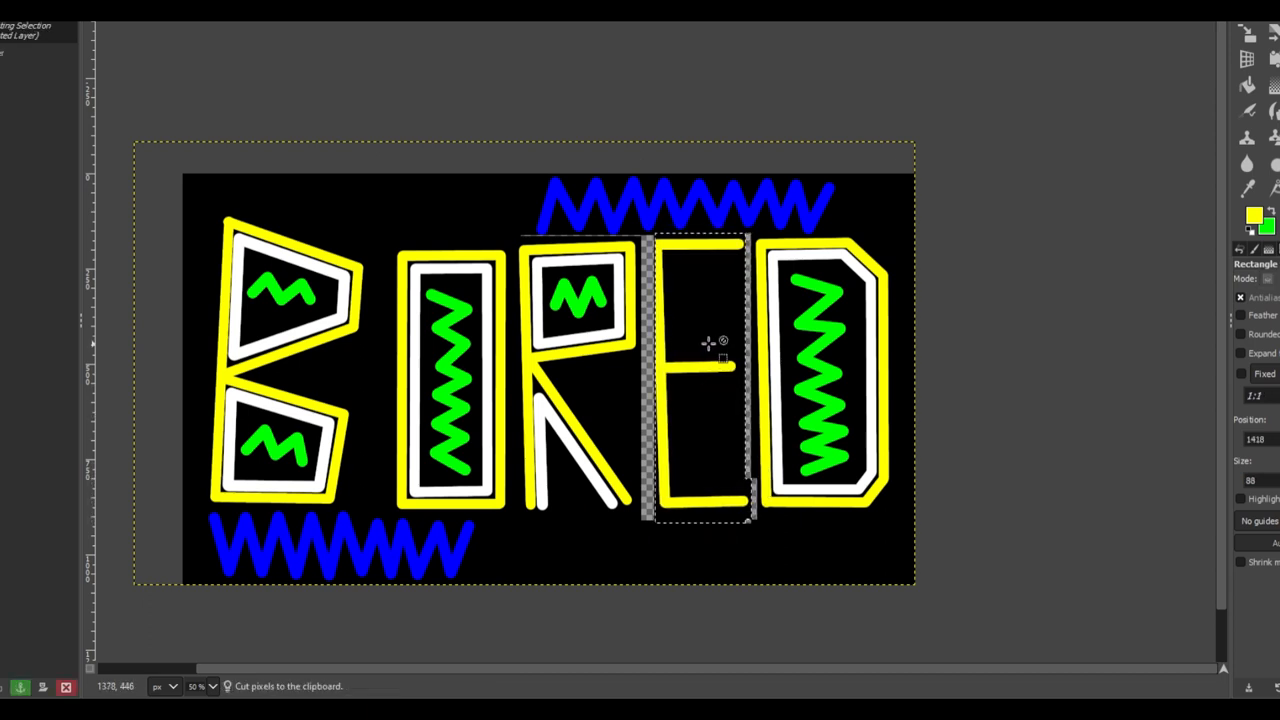
Step: Select the strip containing the E and switch to white for its inner outline
drag(708, 344, 660, 548)
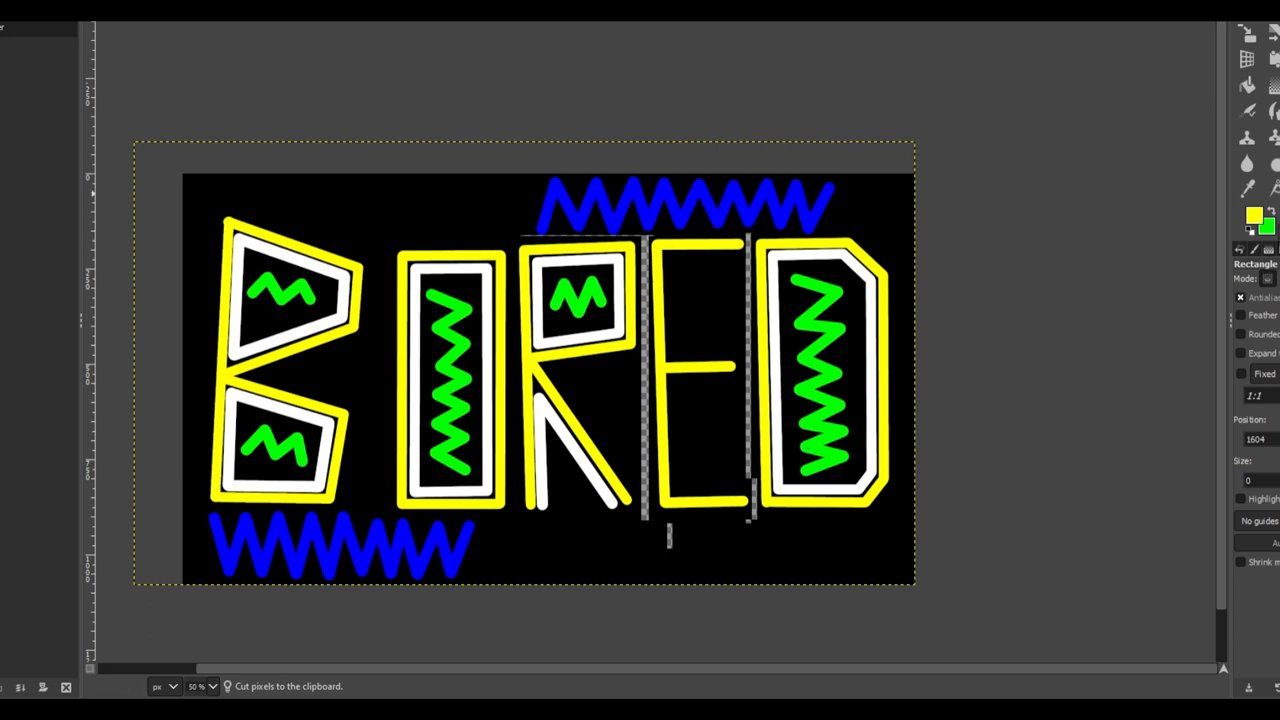
click(1248, 84)
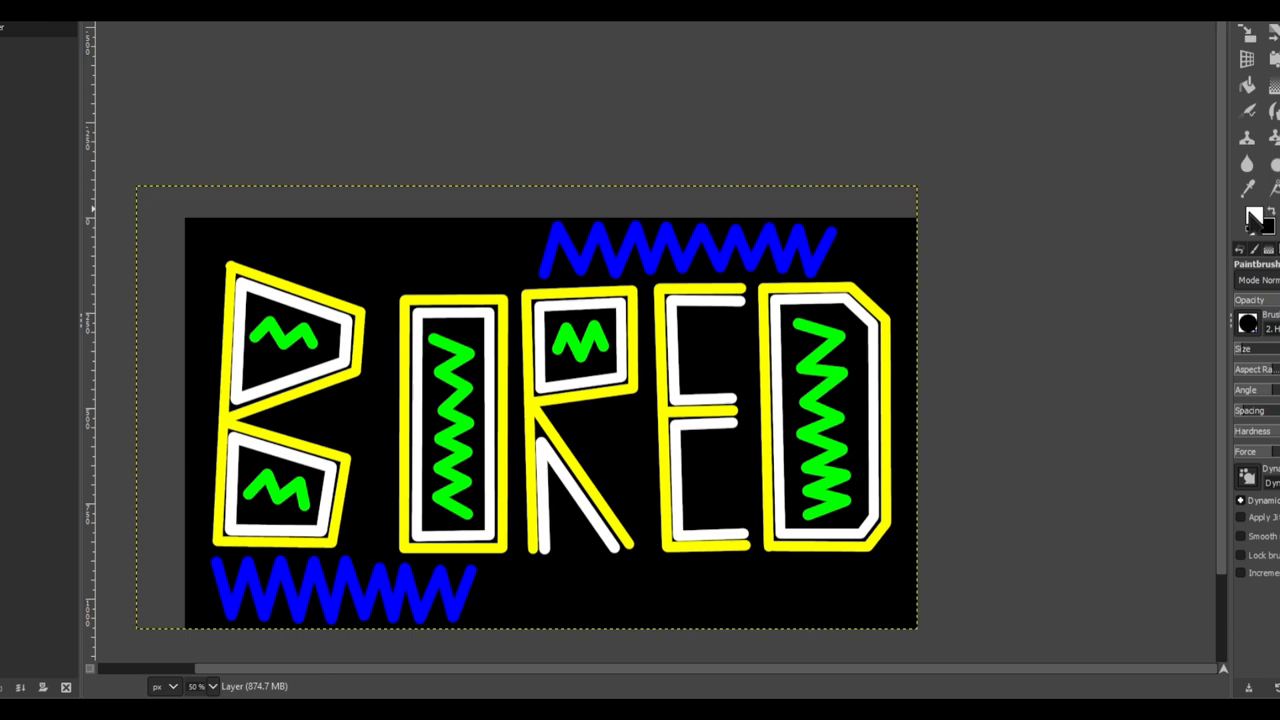
Step: Paint a green zigzag inside the E so every BORED letter has zigzag fill
click(1252, 214)
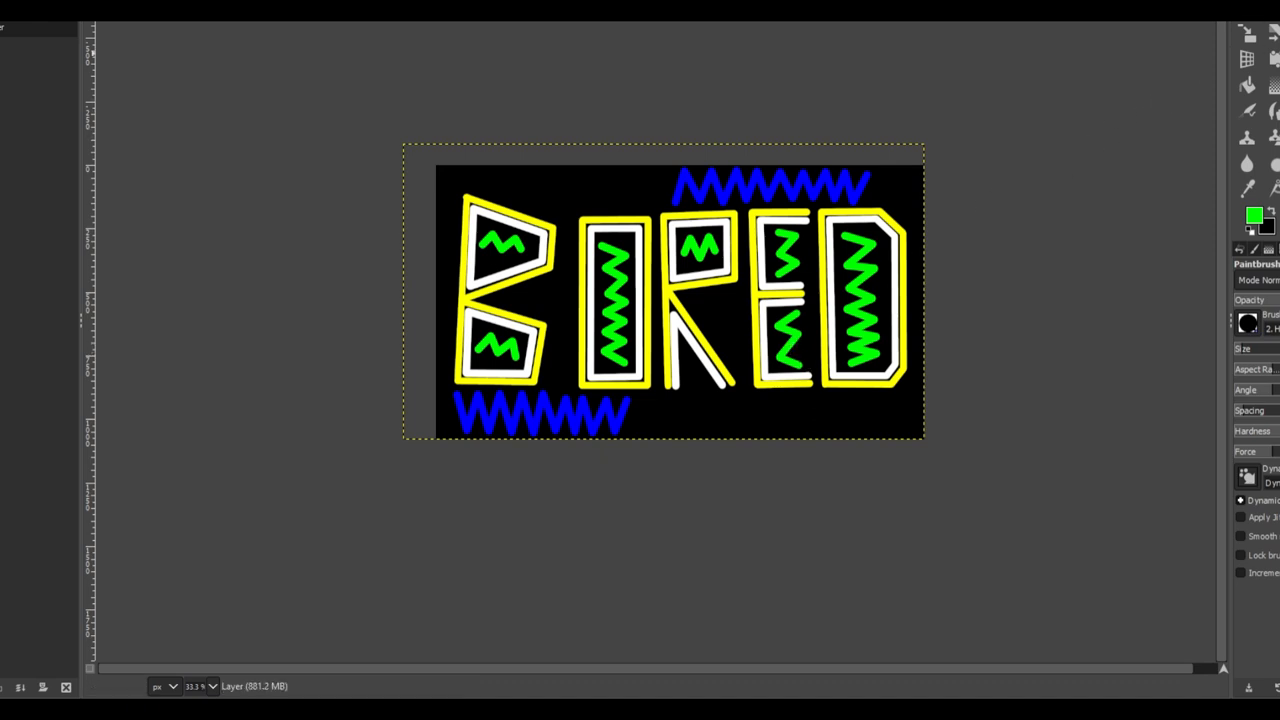
drag(576, 212, 922, 408)
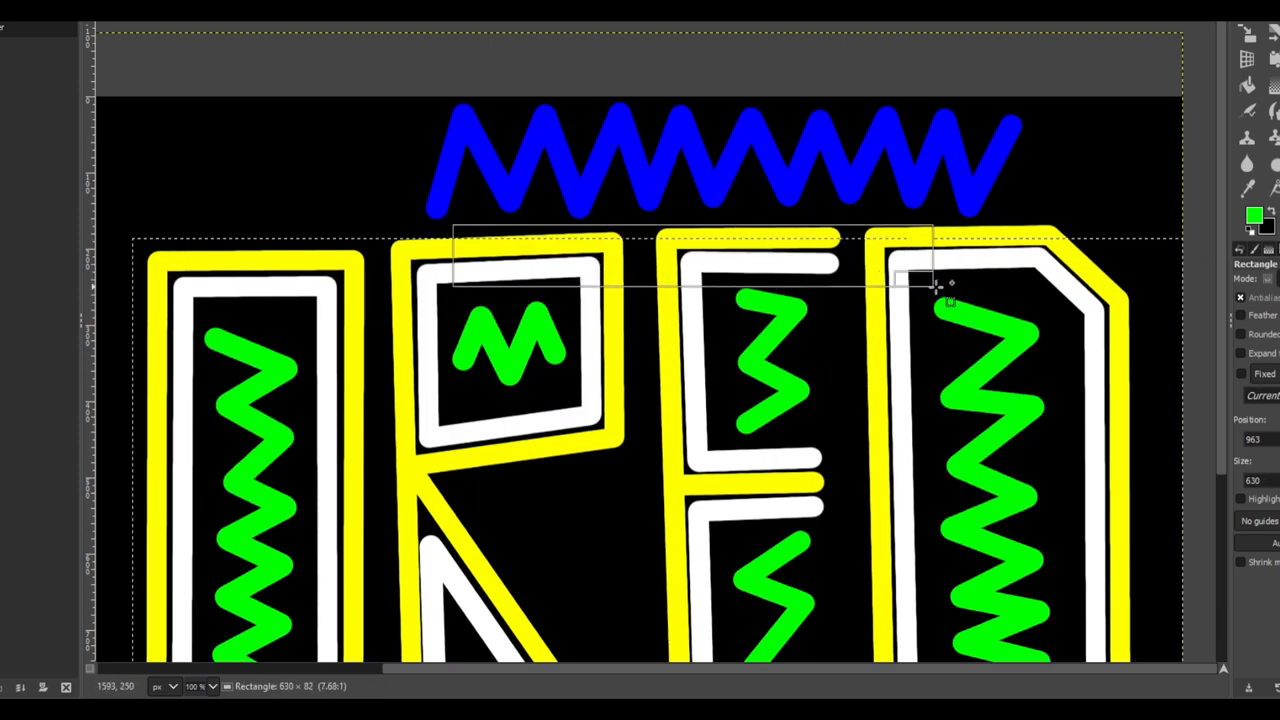
Step: Select the empty right-edge strip and bucket-fill it black
drag(950, 290, 1090, 236)
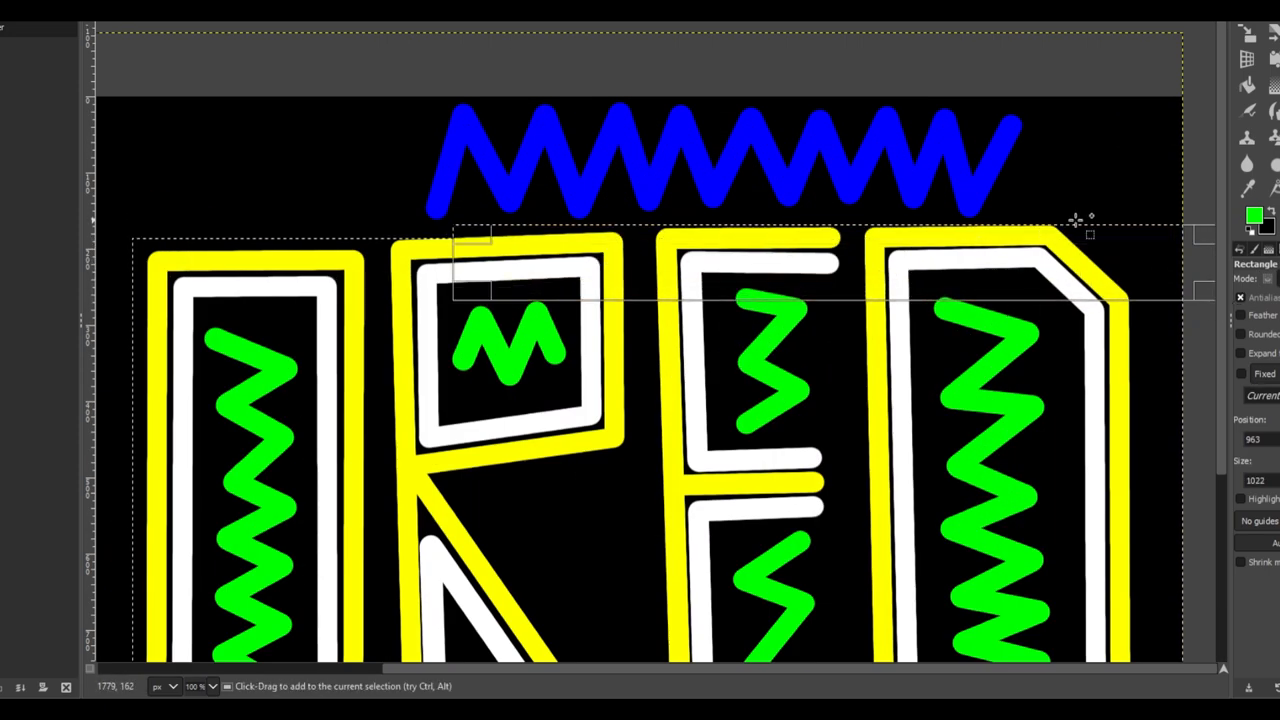
scroll(down, 3)
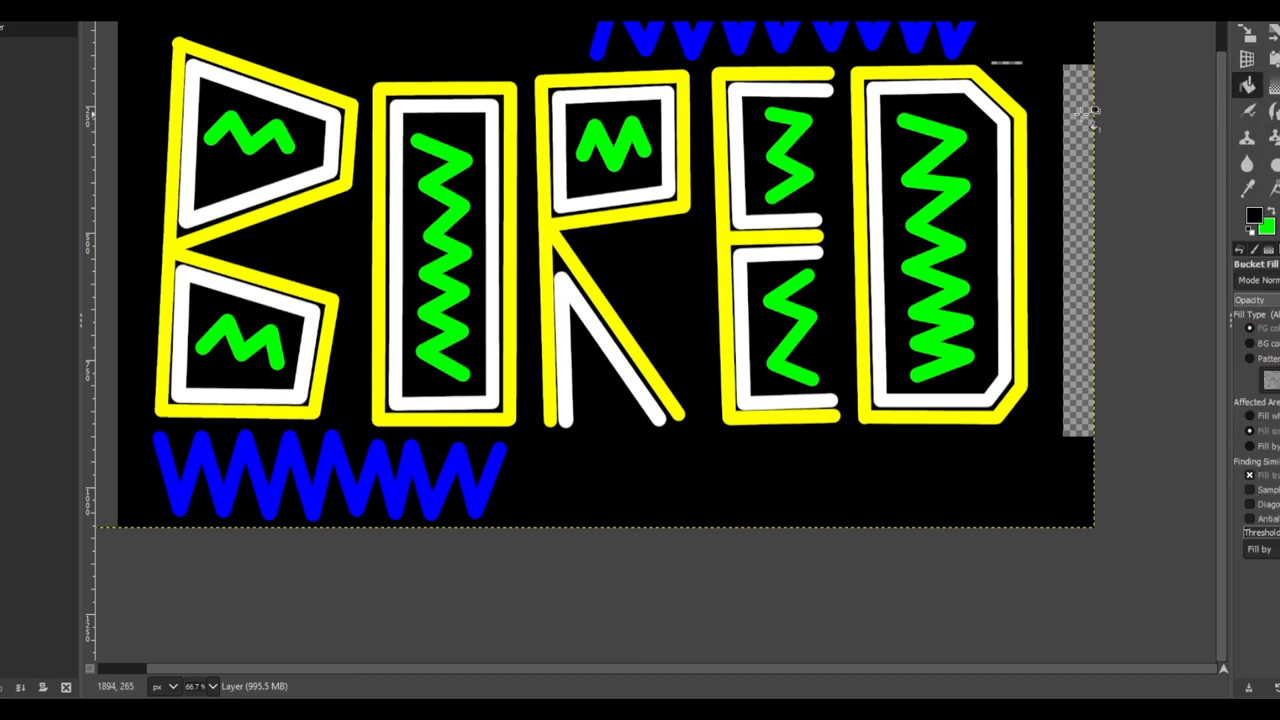
click(1080, 250)
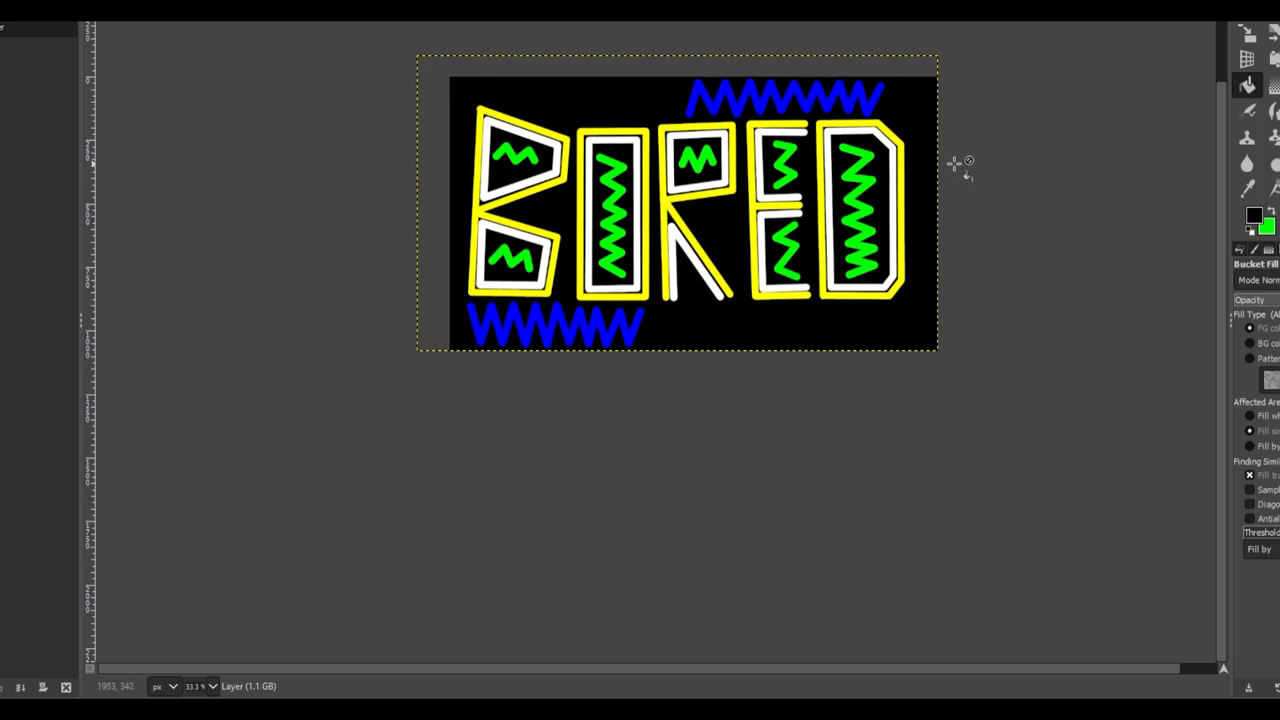
mouse_move(956, 164)
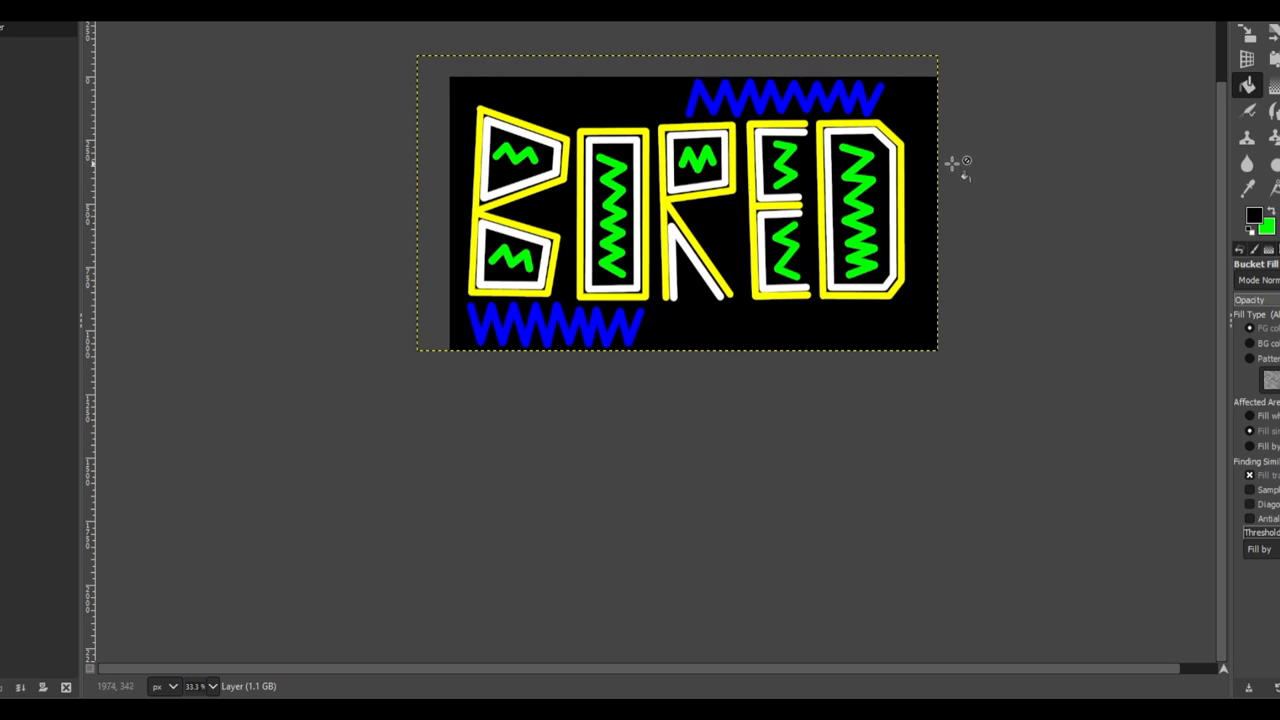